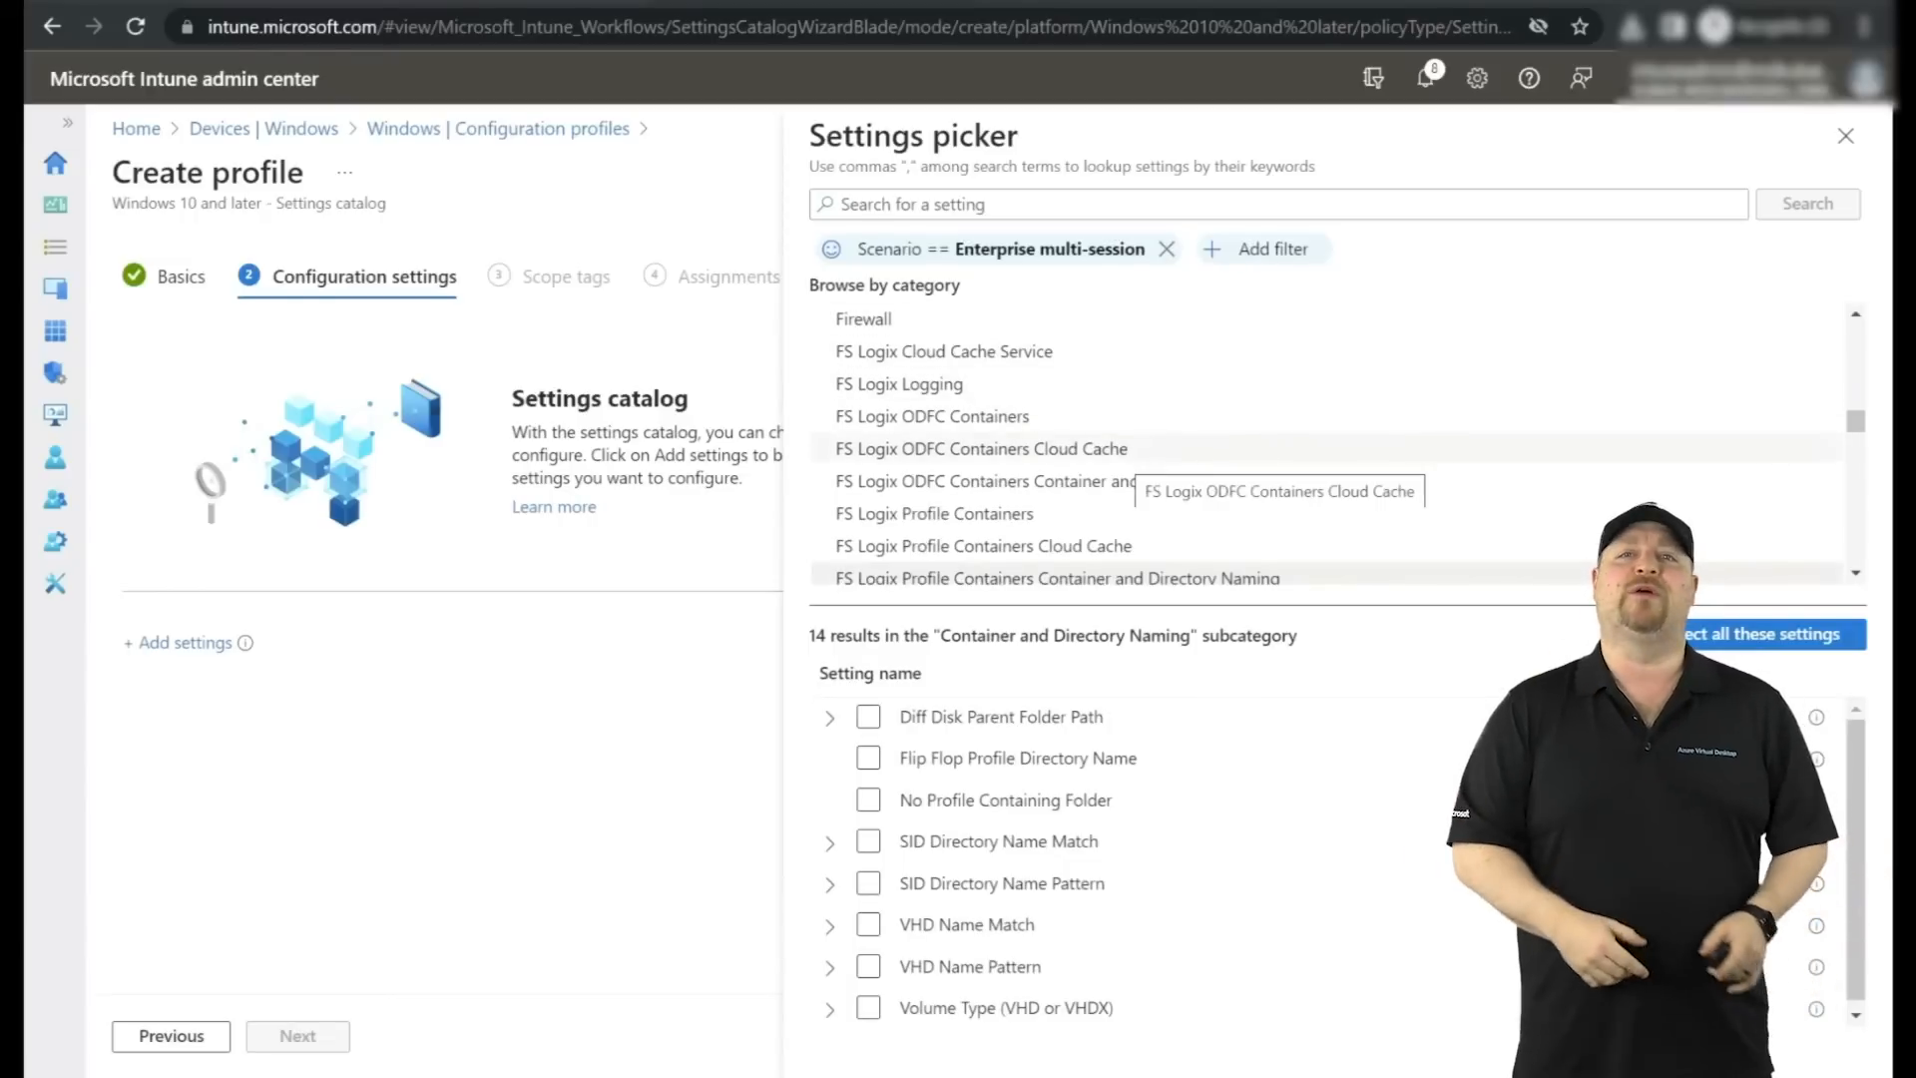
Select all FSLogix Profile Containers settings and close the settings picker.
left_click(1843, 136)
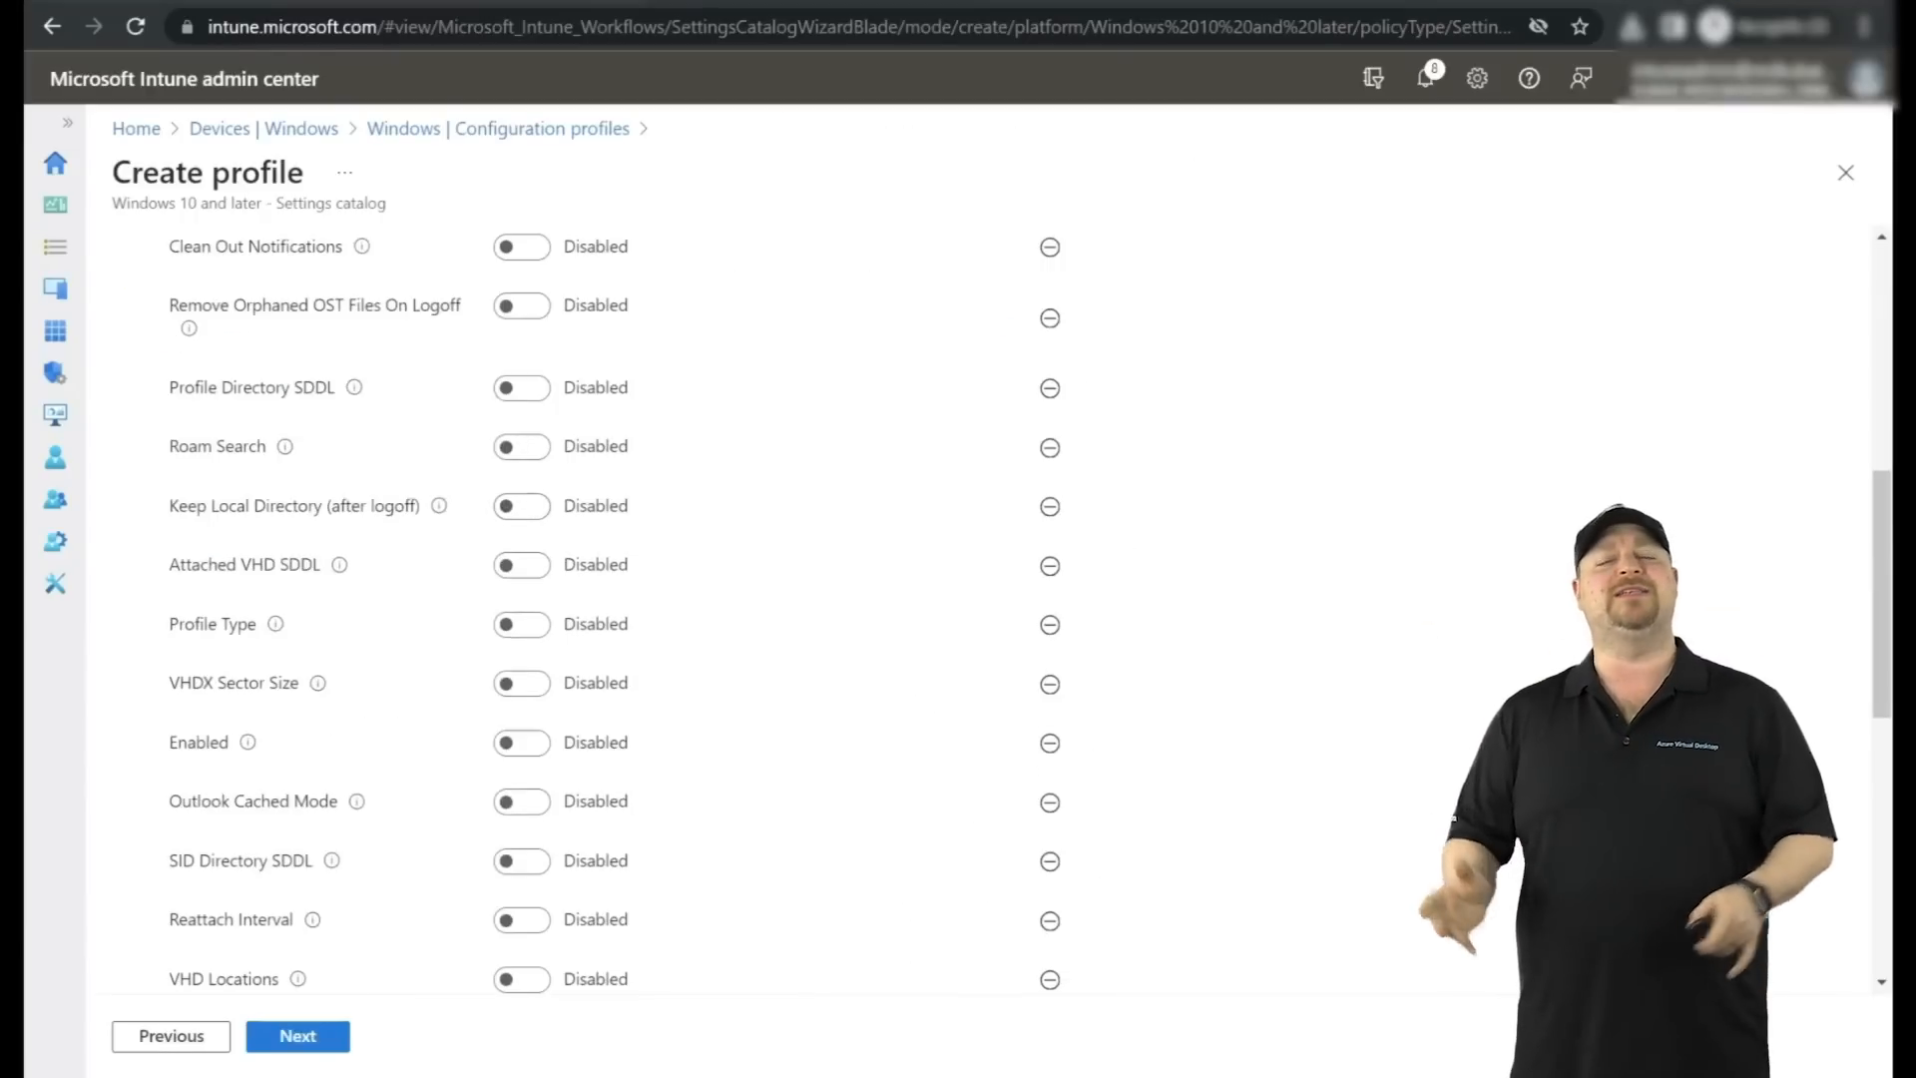
left_click(521, 743)
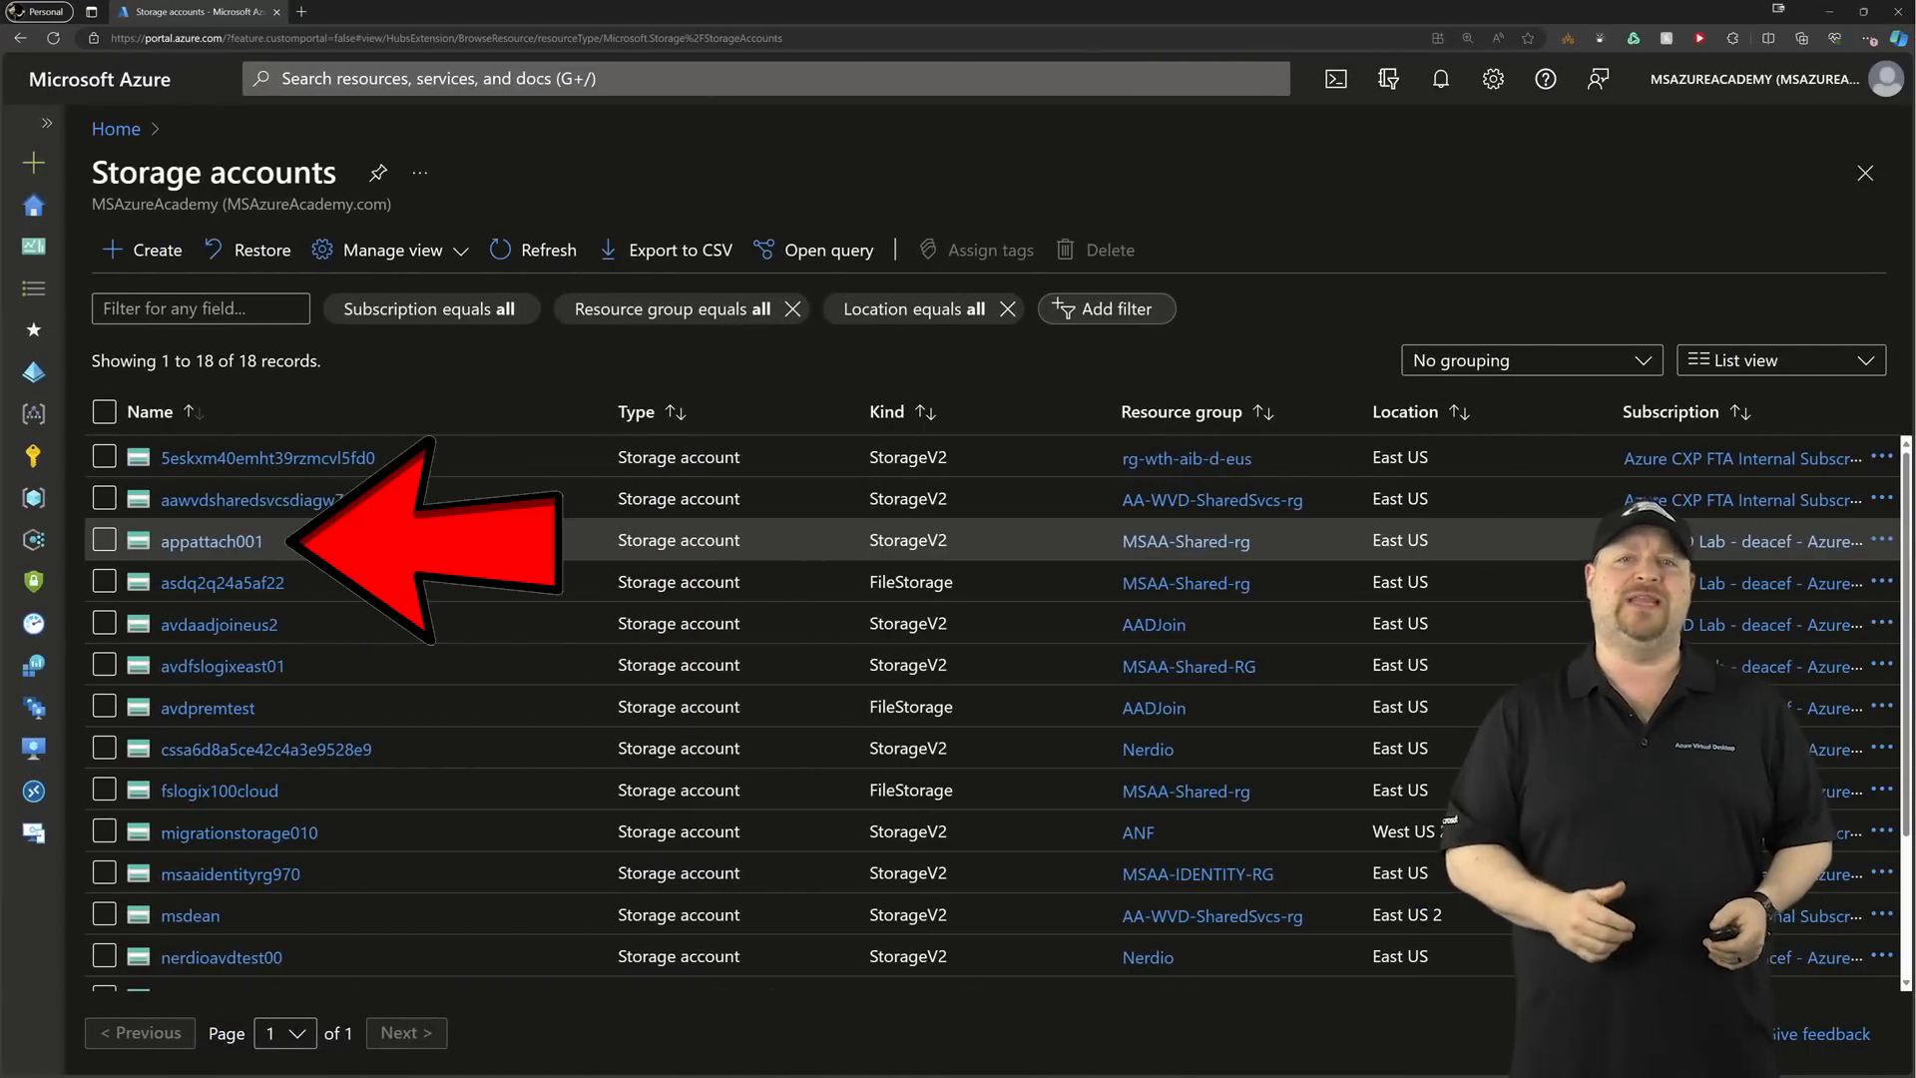
From appattach001's Access Control (IAM), start a new role assignment.
left_click(209, 541)
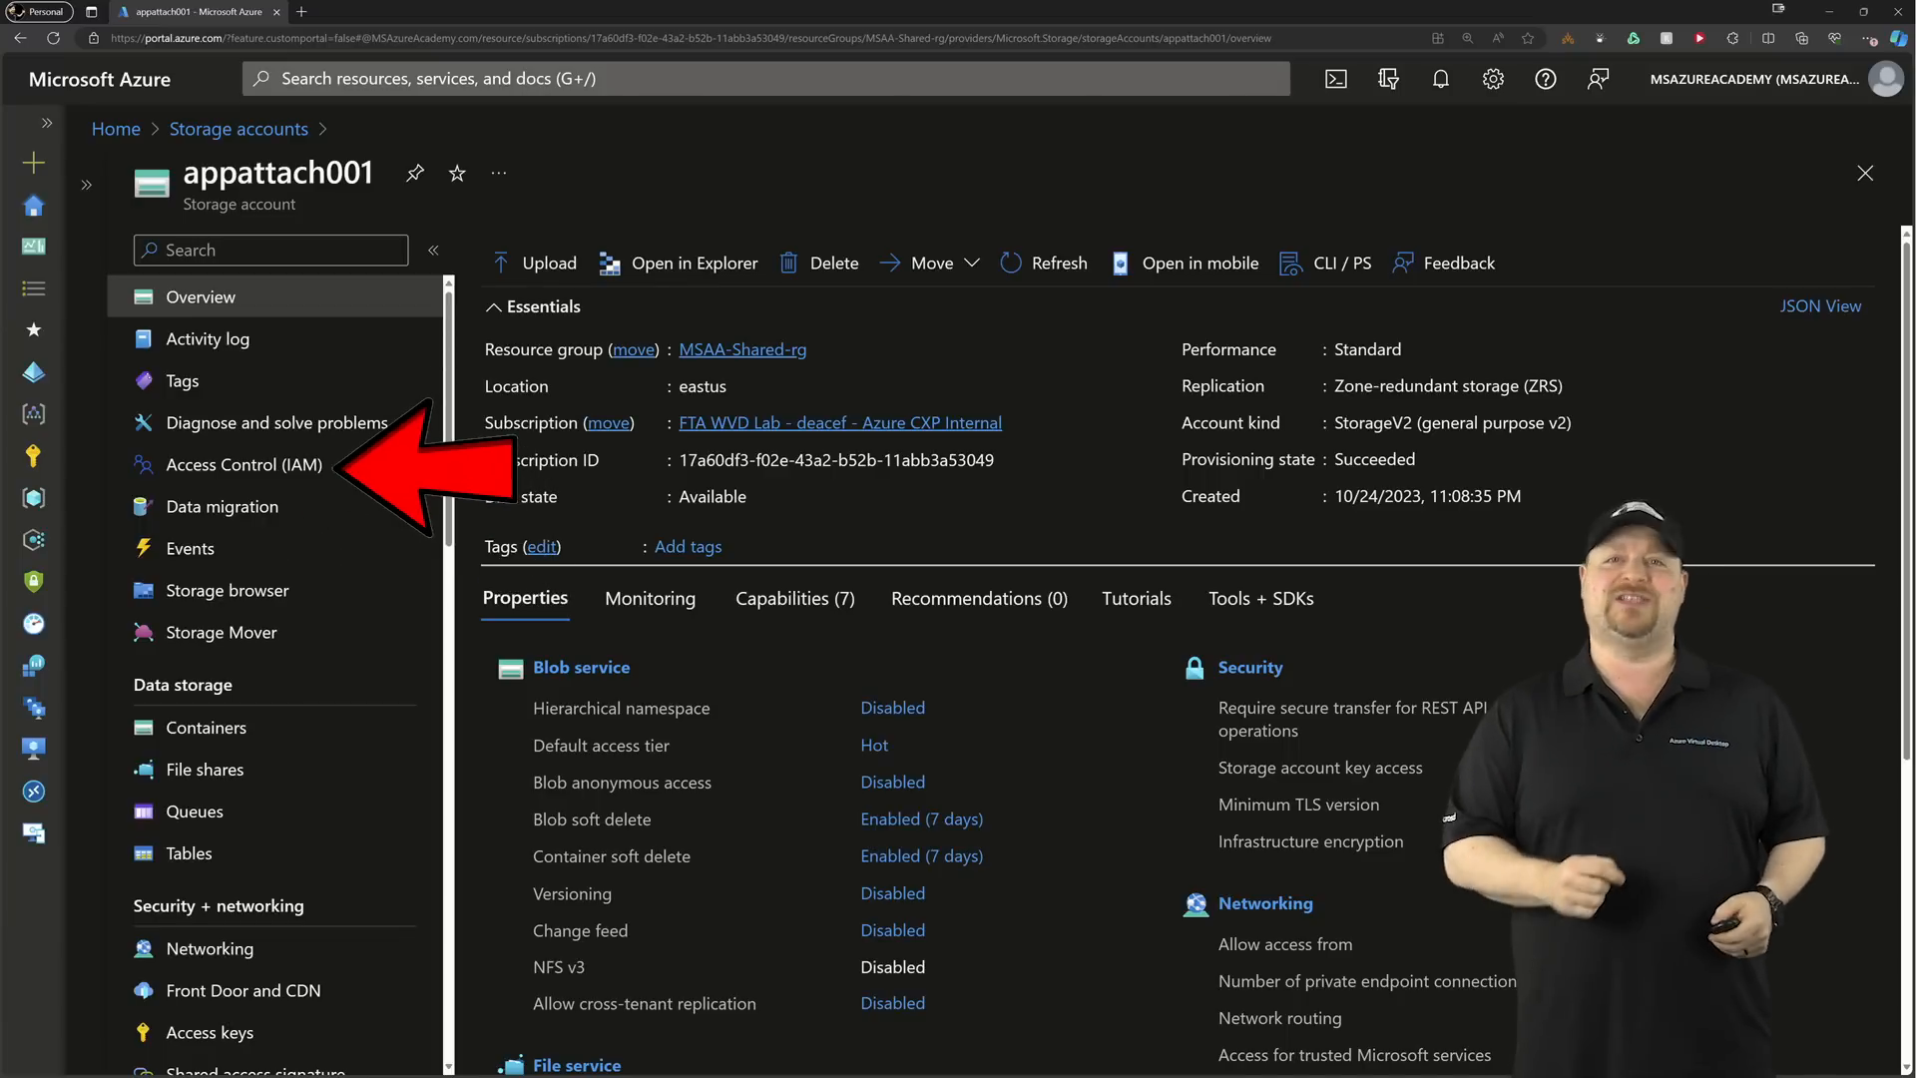
left_click(241, 464)
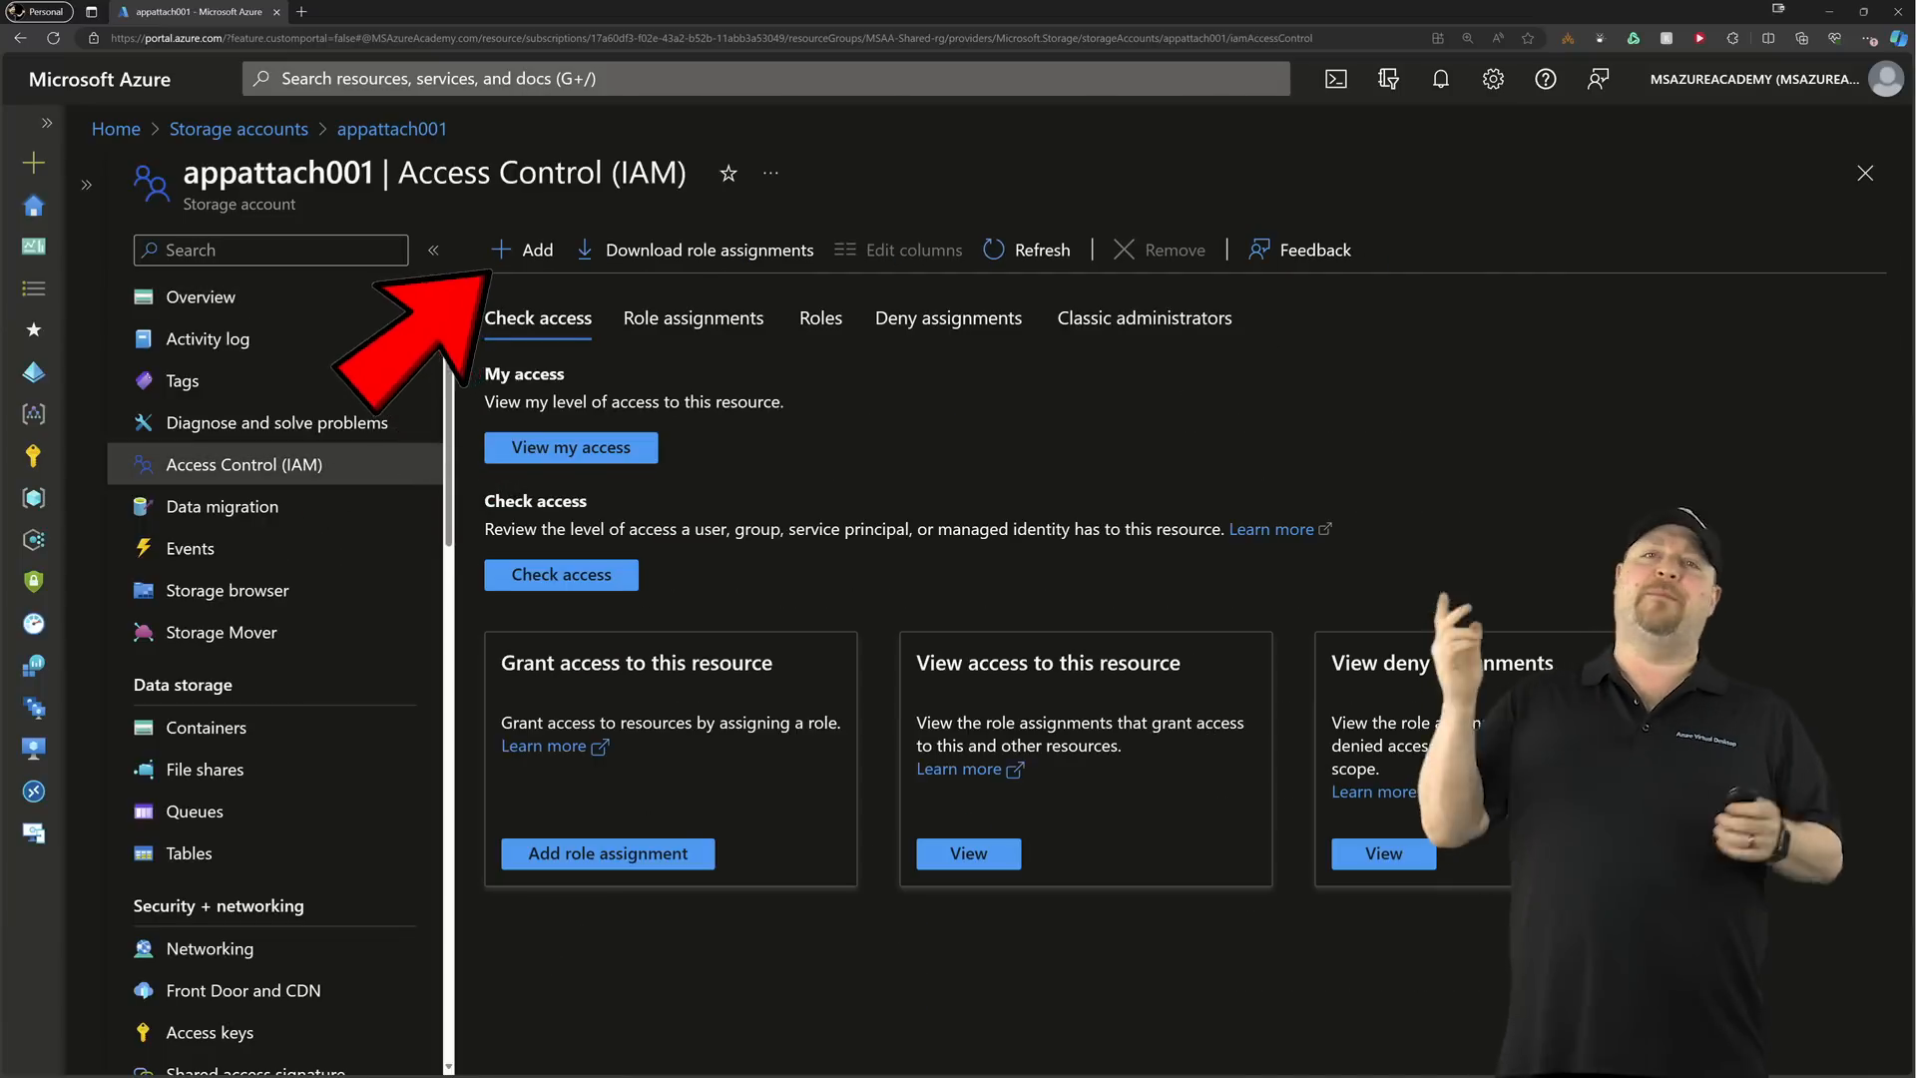
left_click(607, 852)
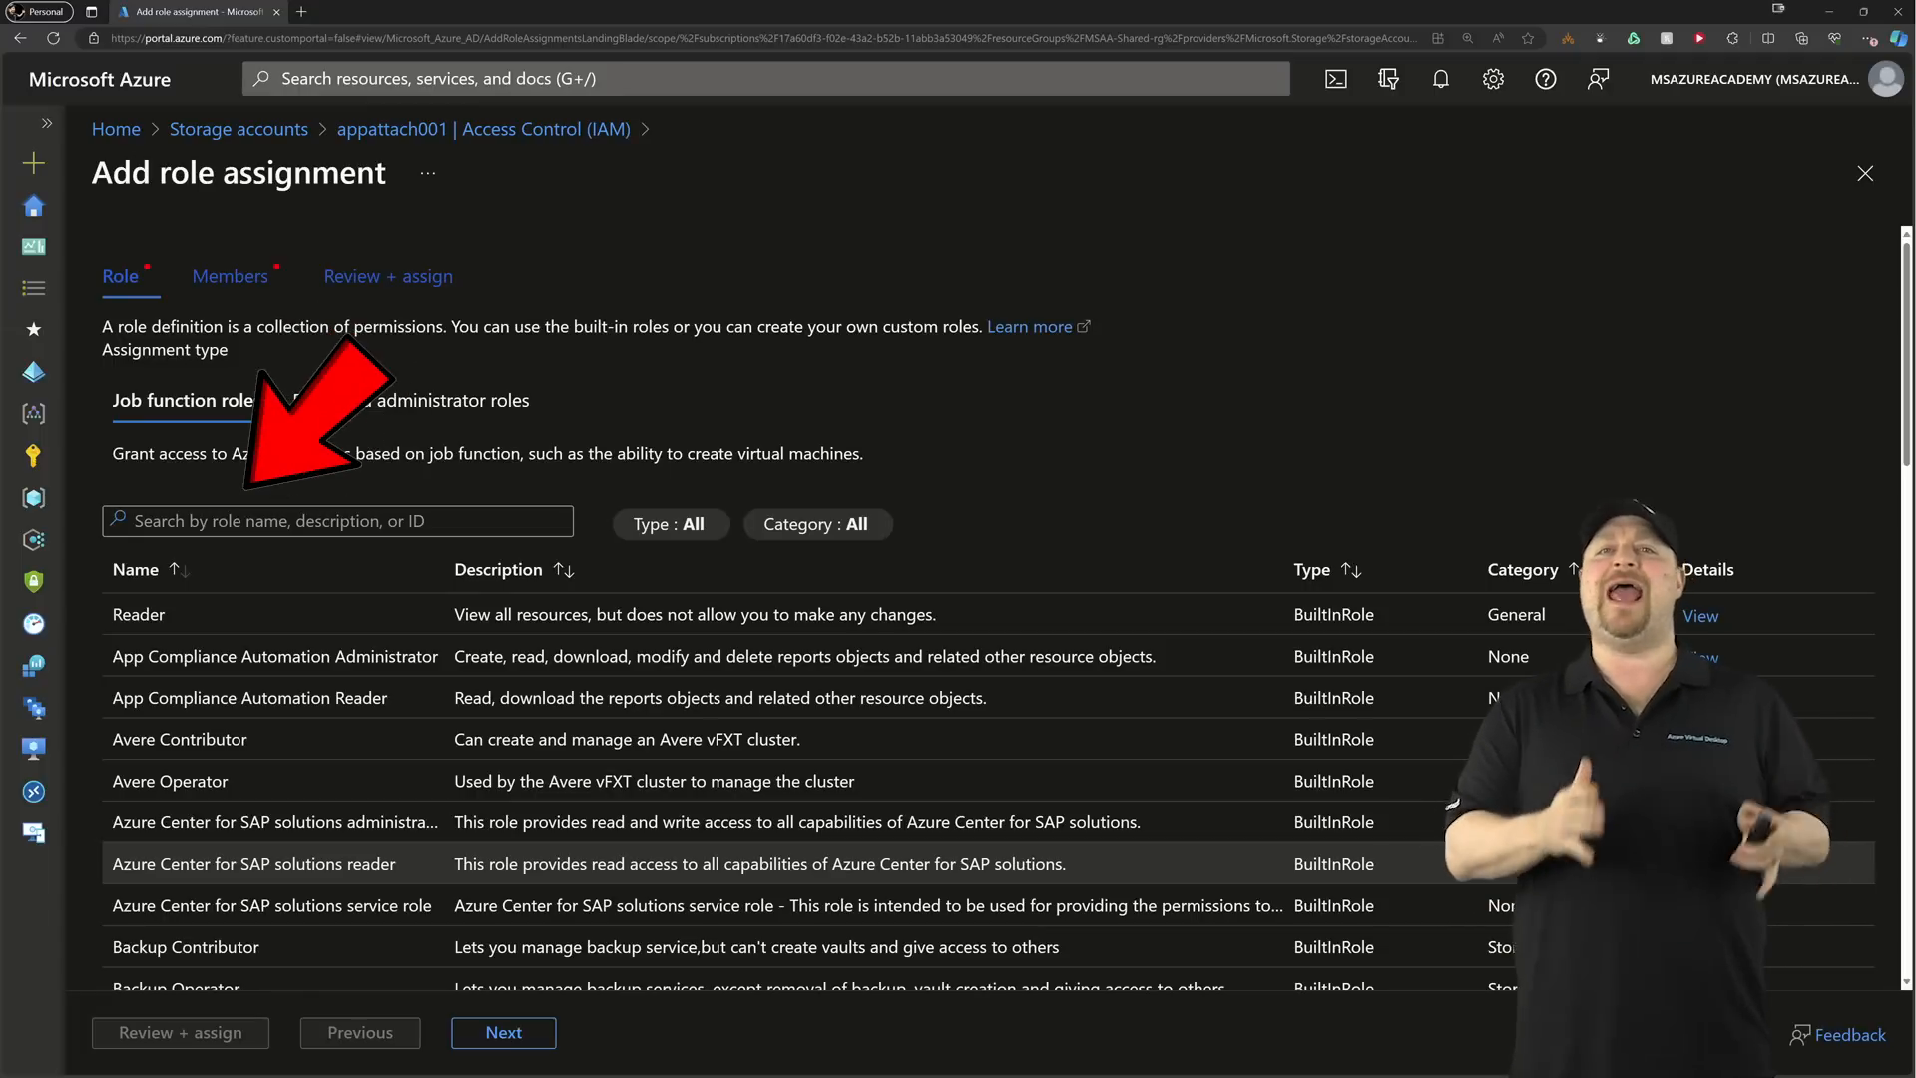
Assign Reader and Data Access to the Windows Virtual Desktop ARM Provider member.
type("reader and data access")
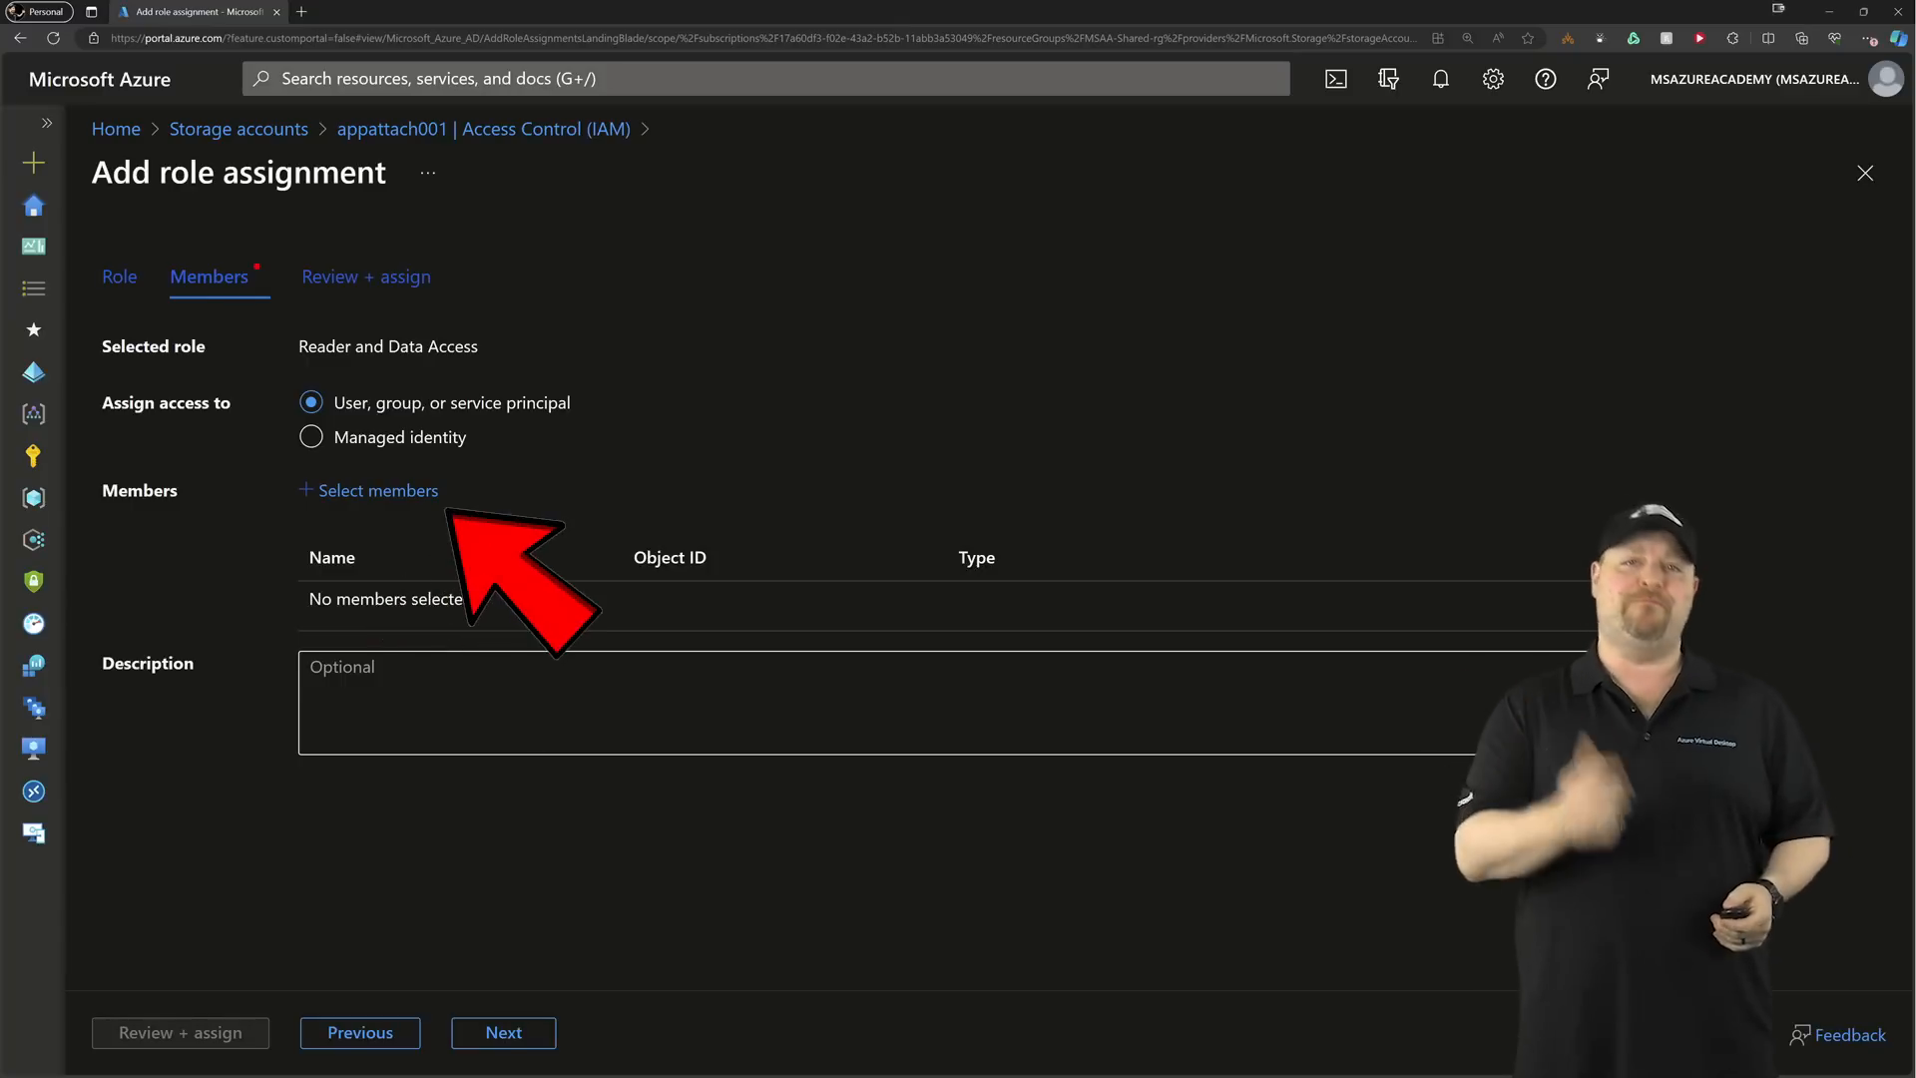
left_click(377, 491)
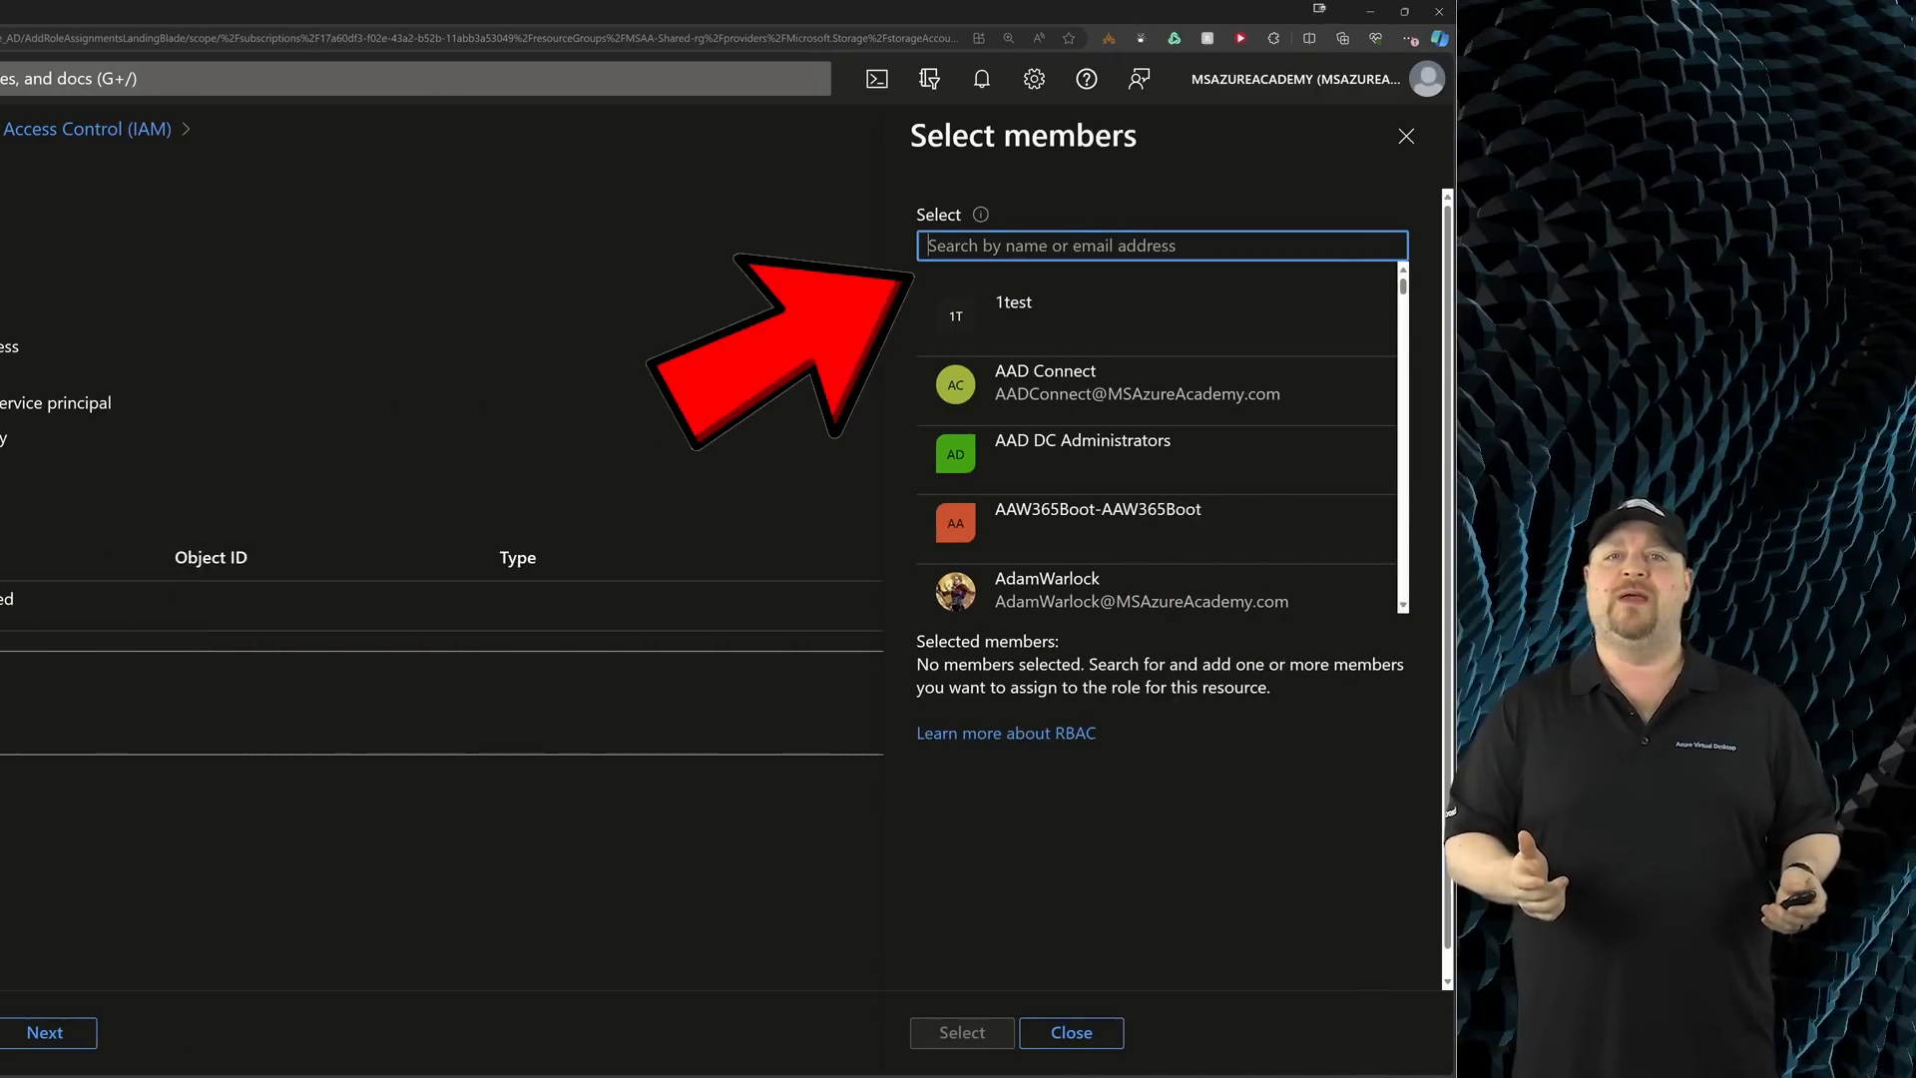
type("Windows Virtual Desktop ARM Provider")
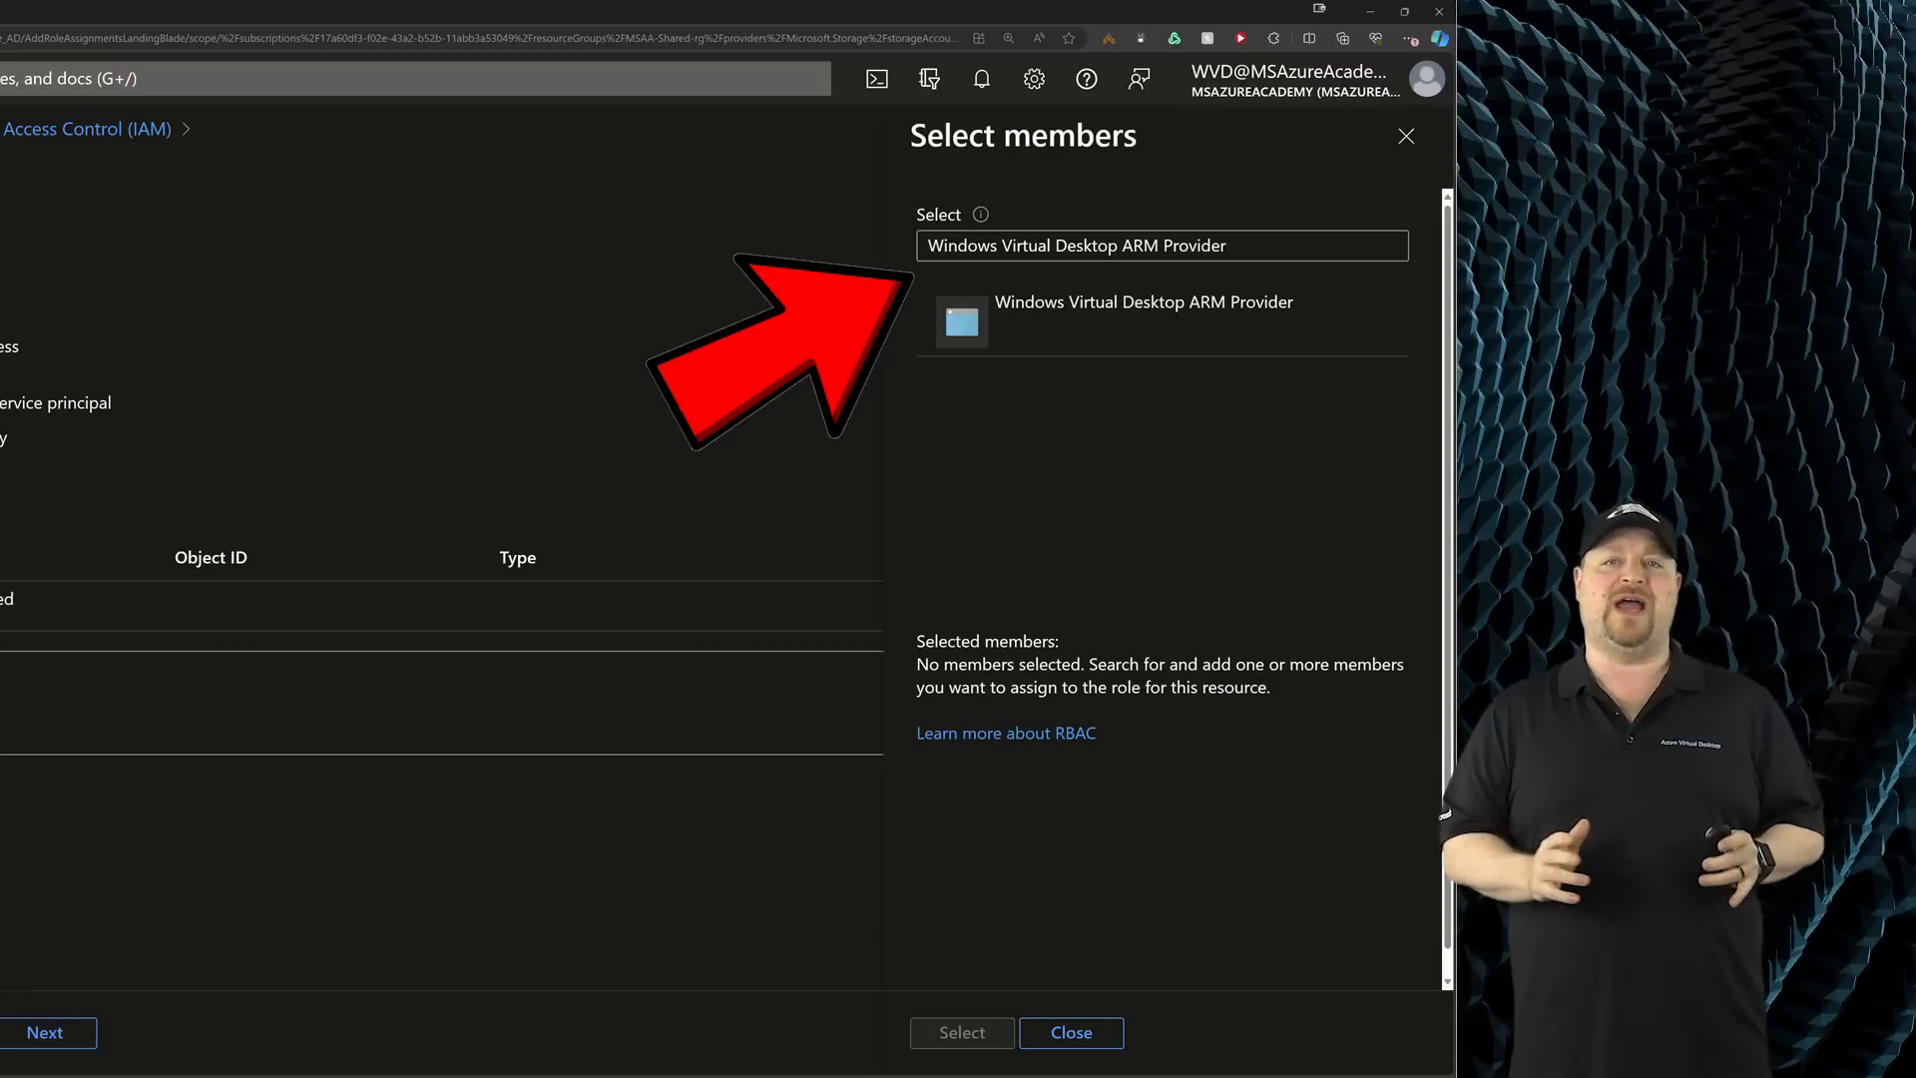
left_click(1141, 301)
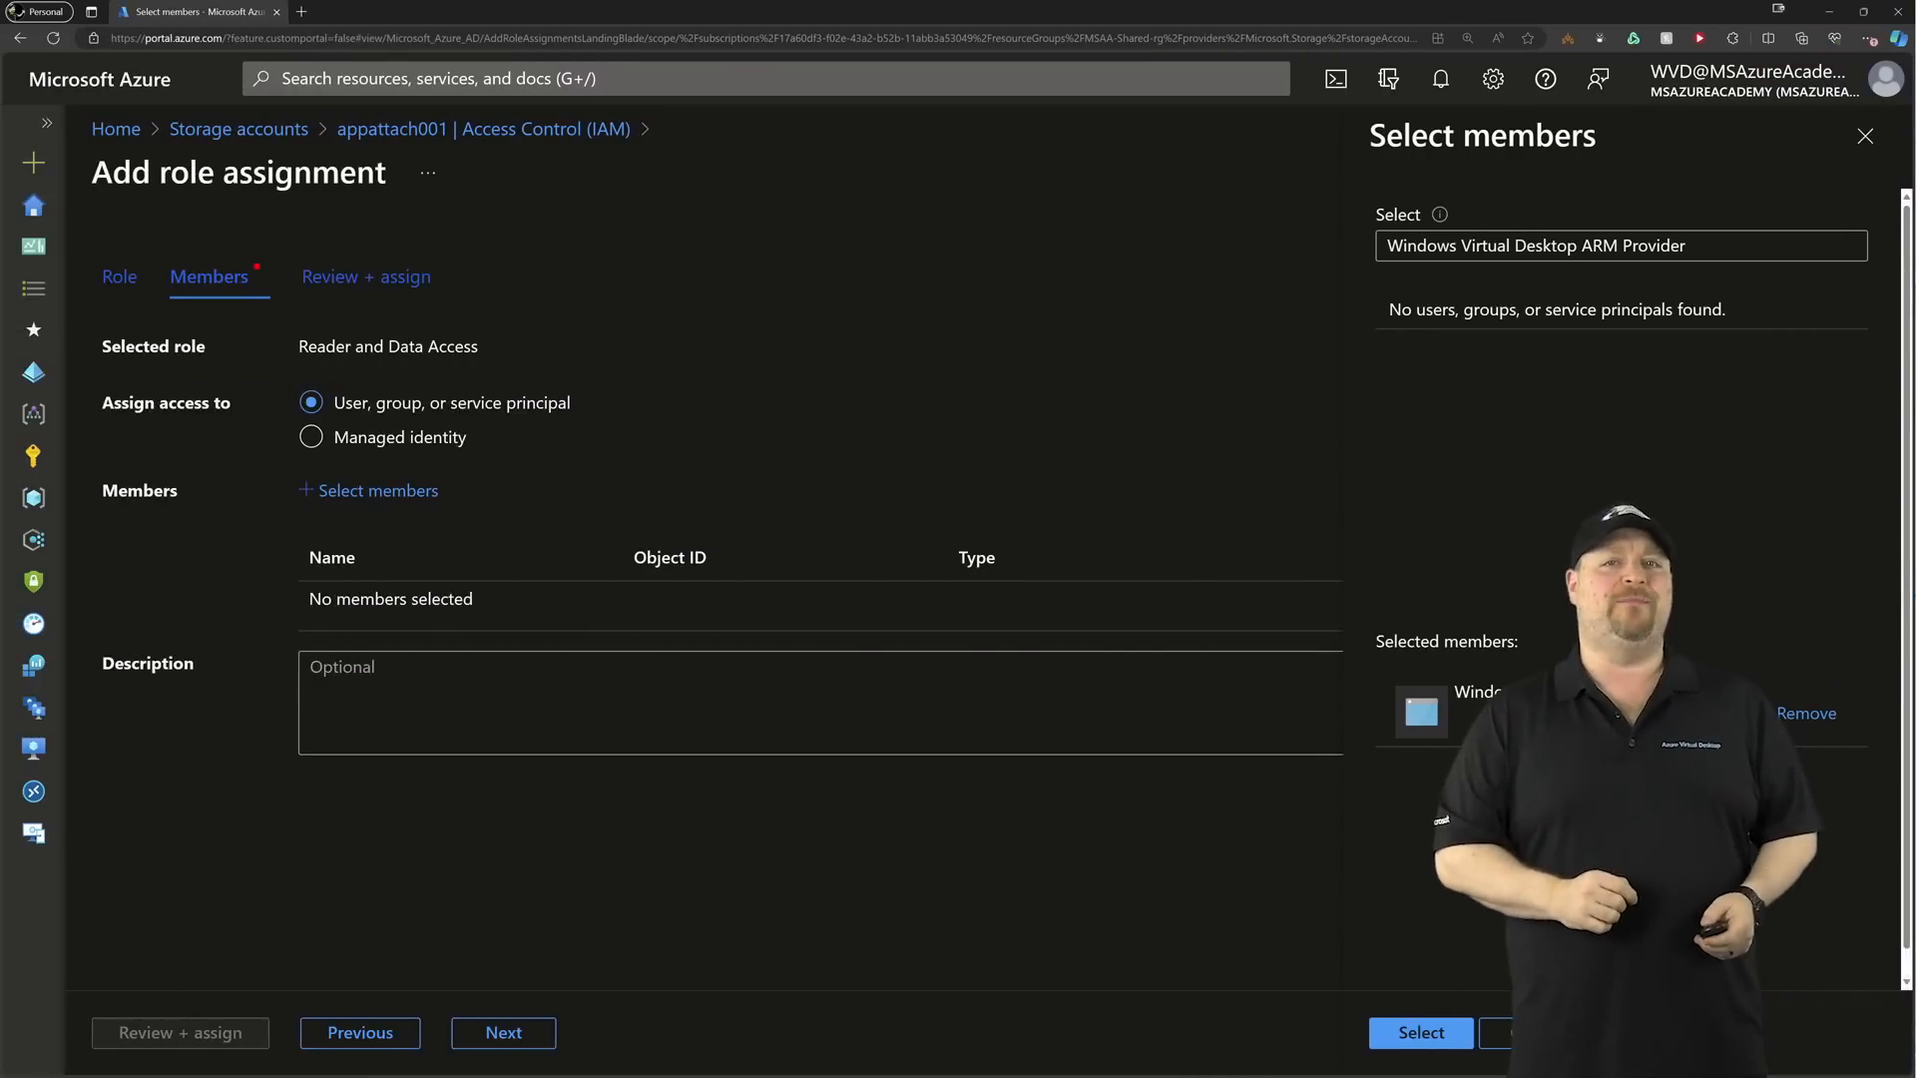
left_click(1419, 1032)
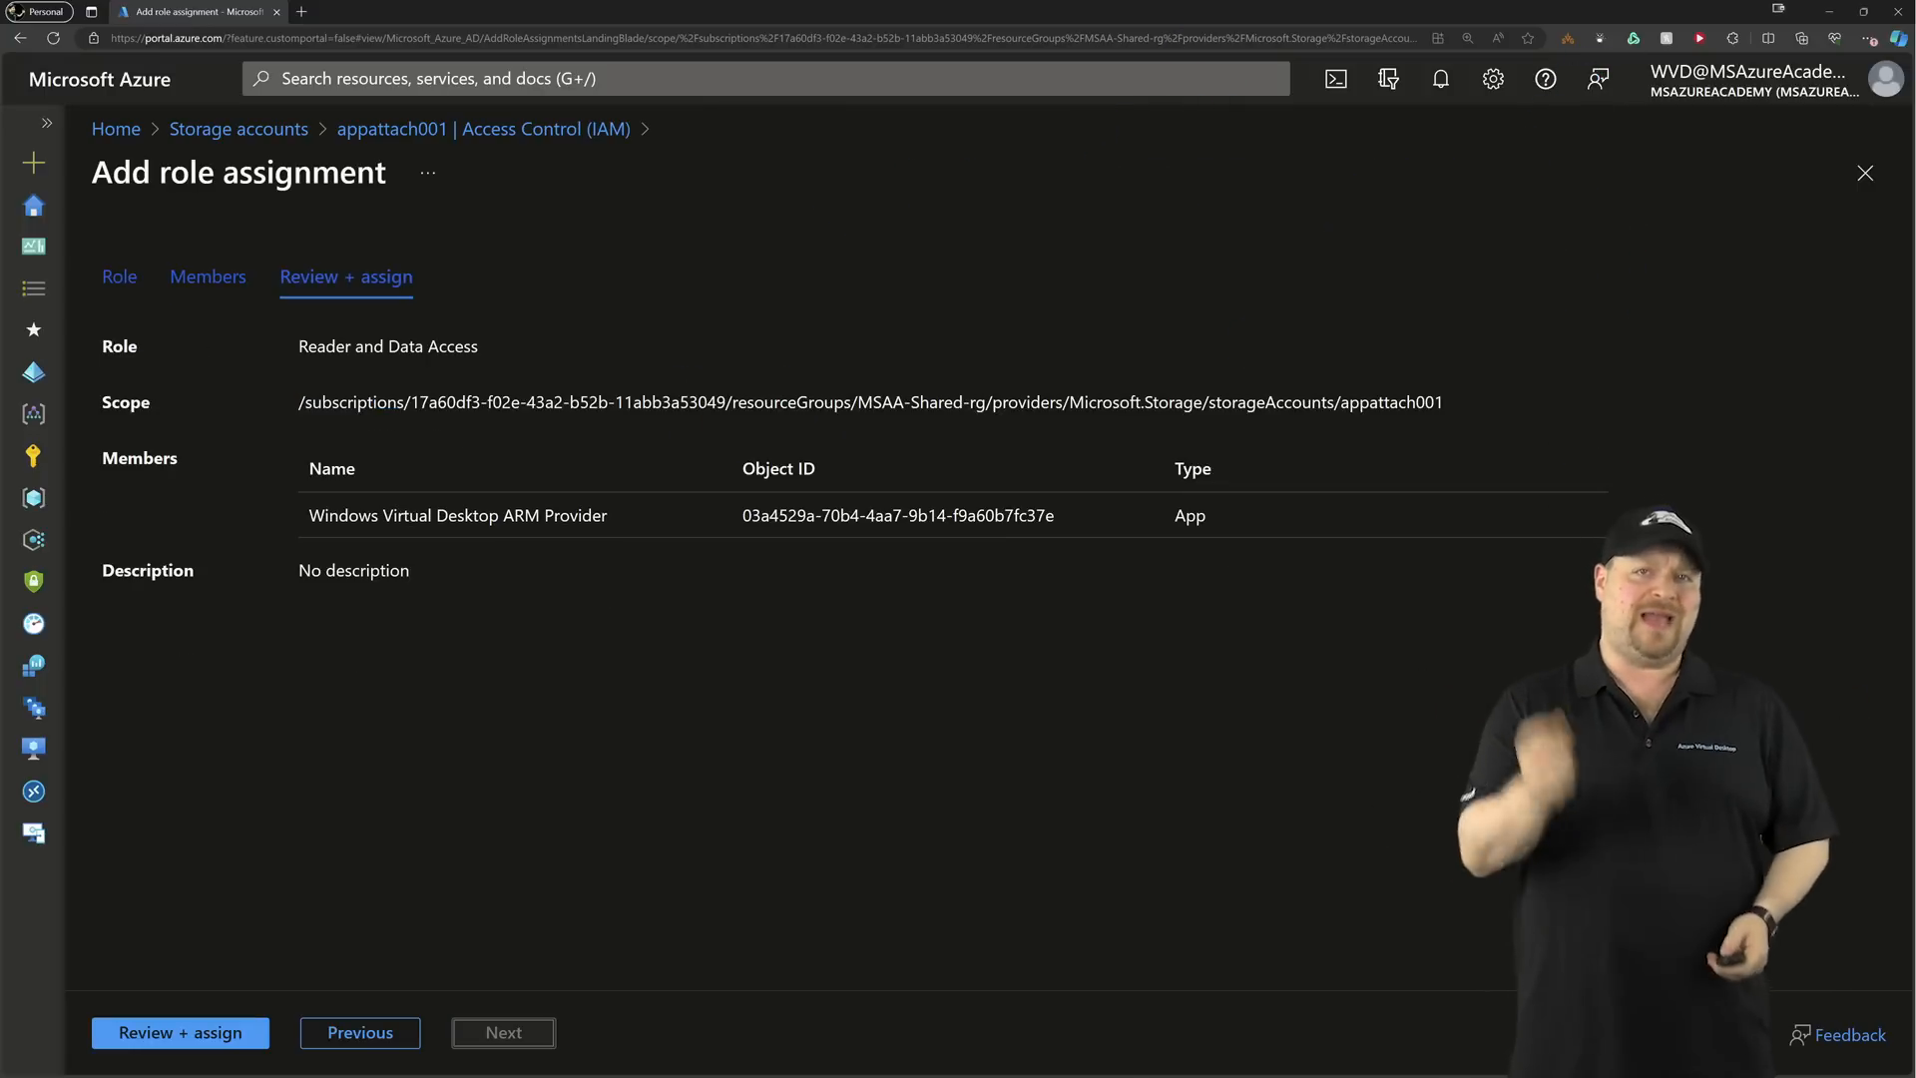
Submit the role assignment via Review + assign.
left_click(180, 1031)
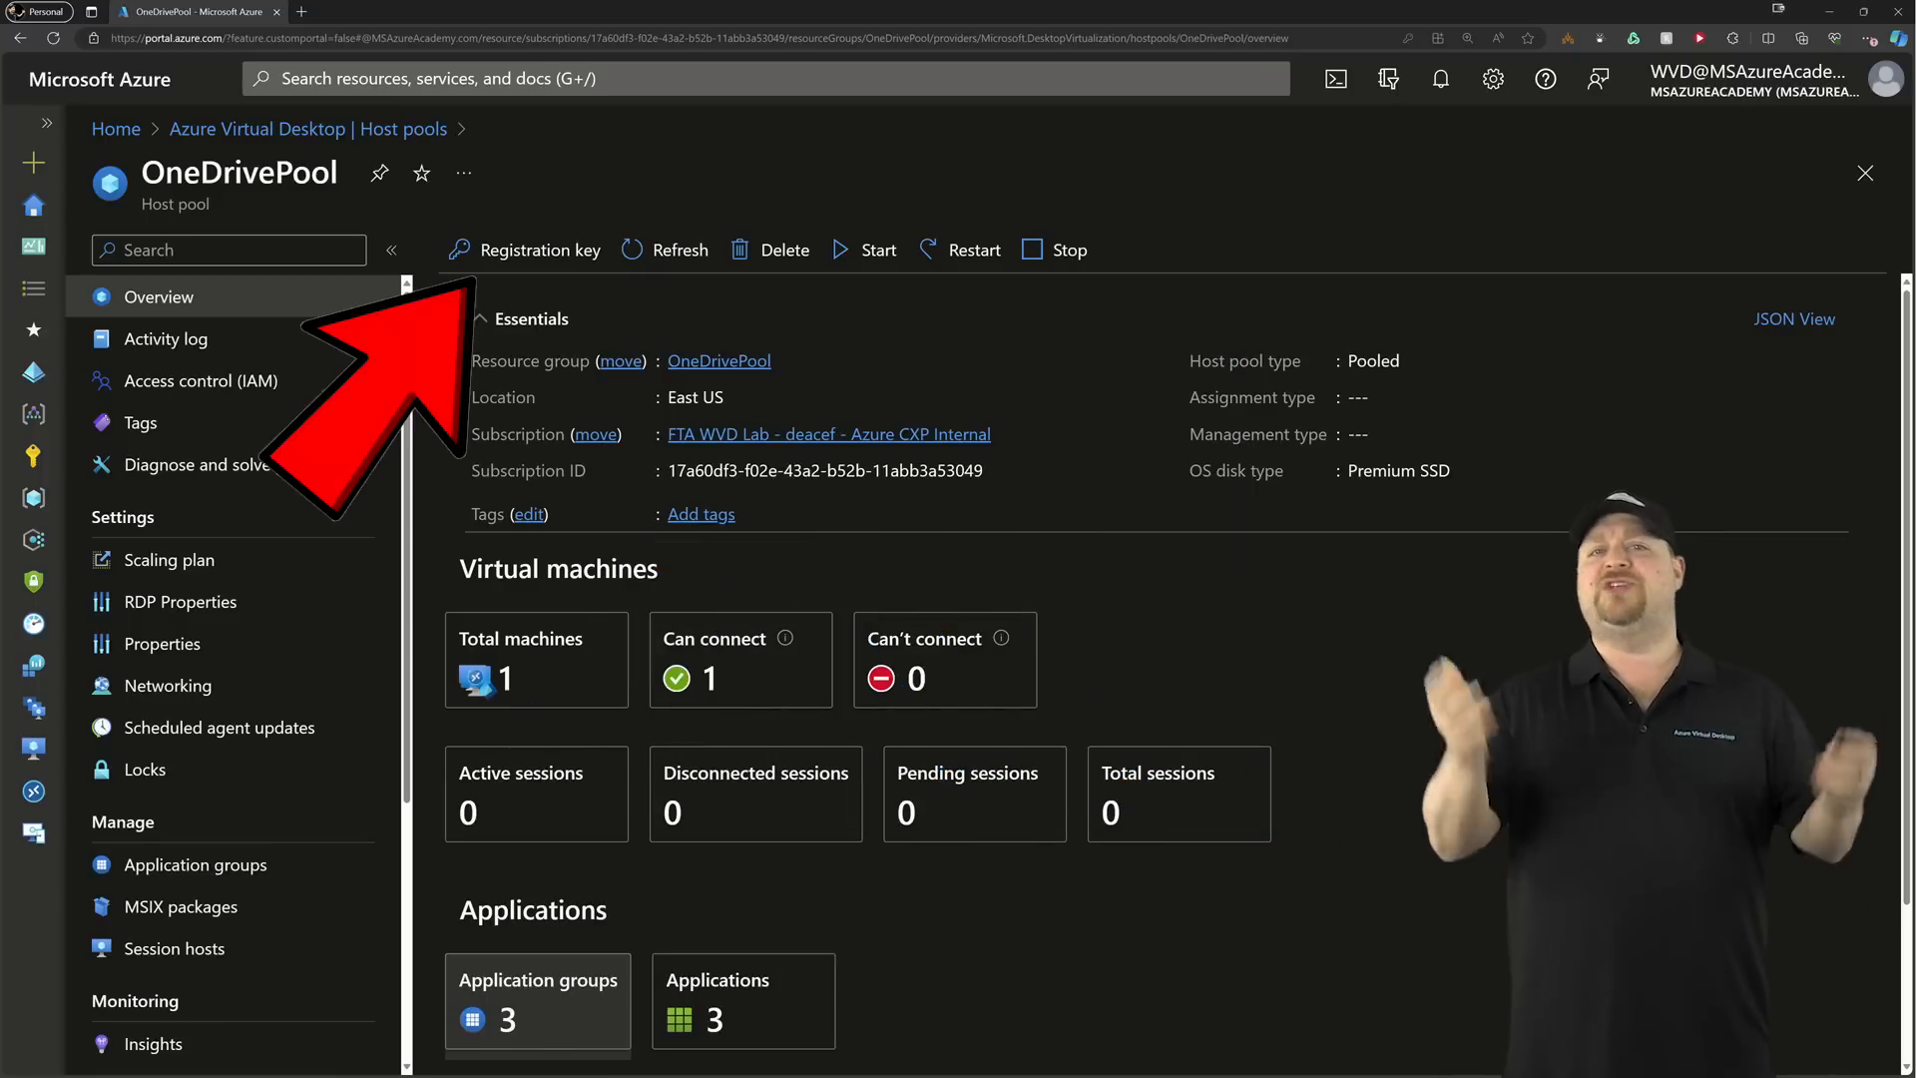
View the OneDrivePool registration key, then start adding session host VMs.
left_click(536, 250)
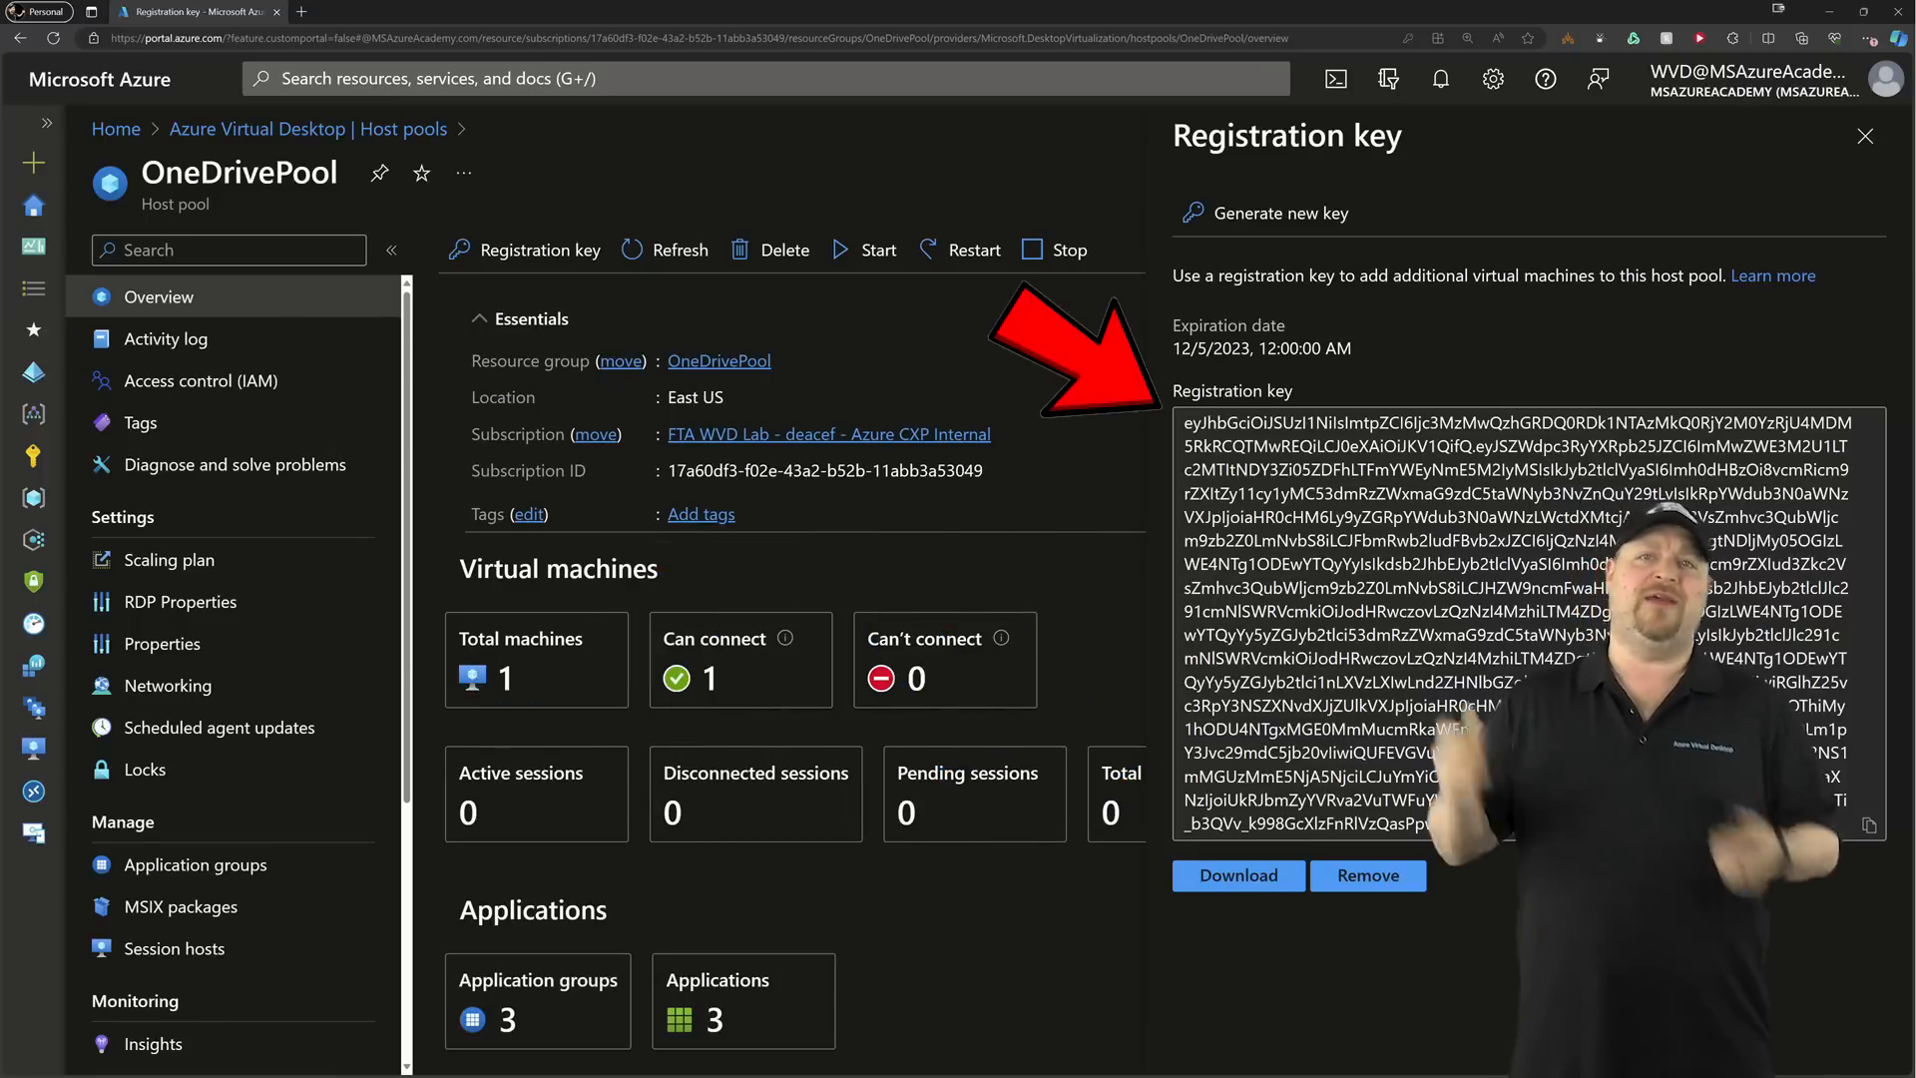
left_click(174, 946)
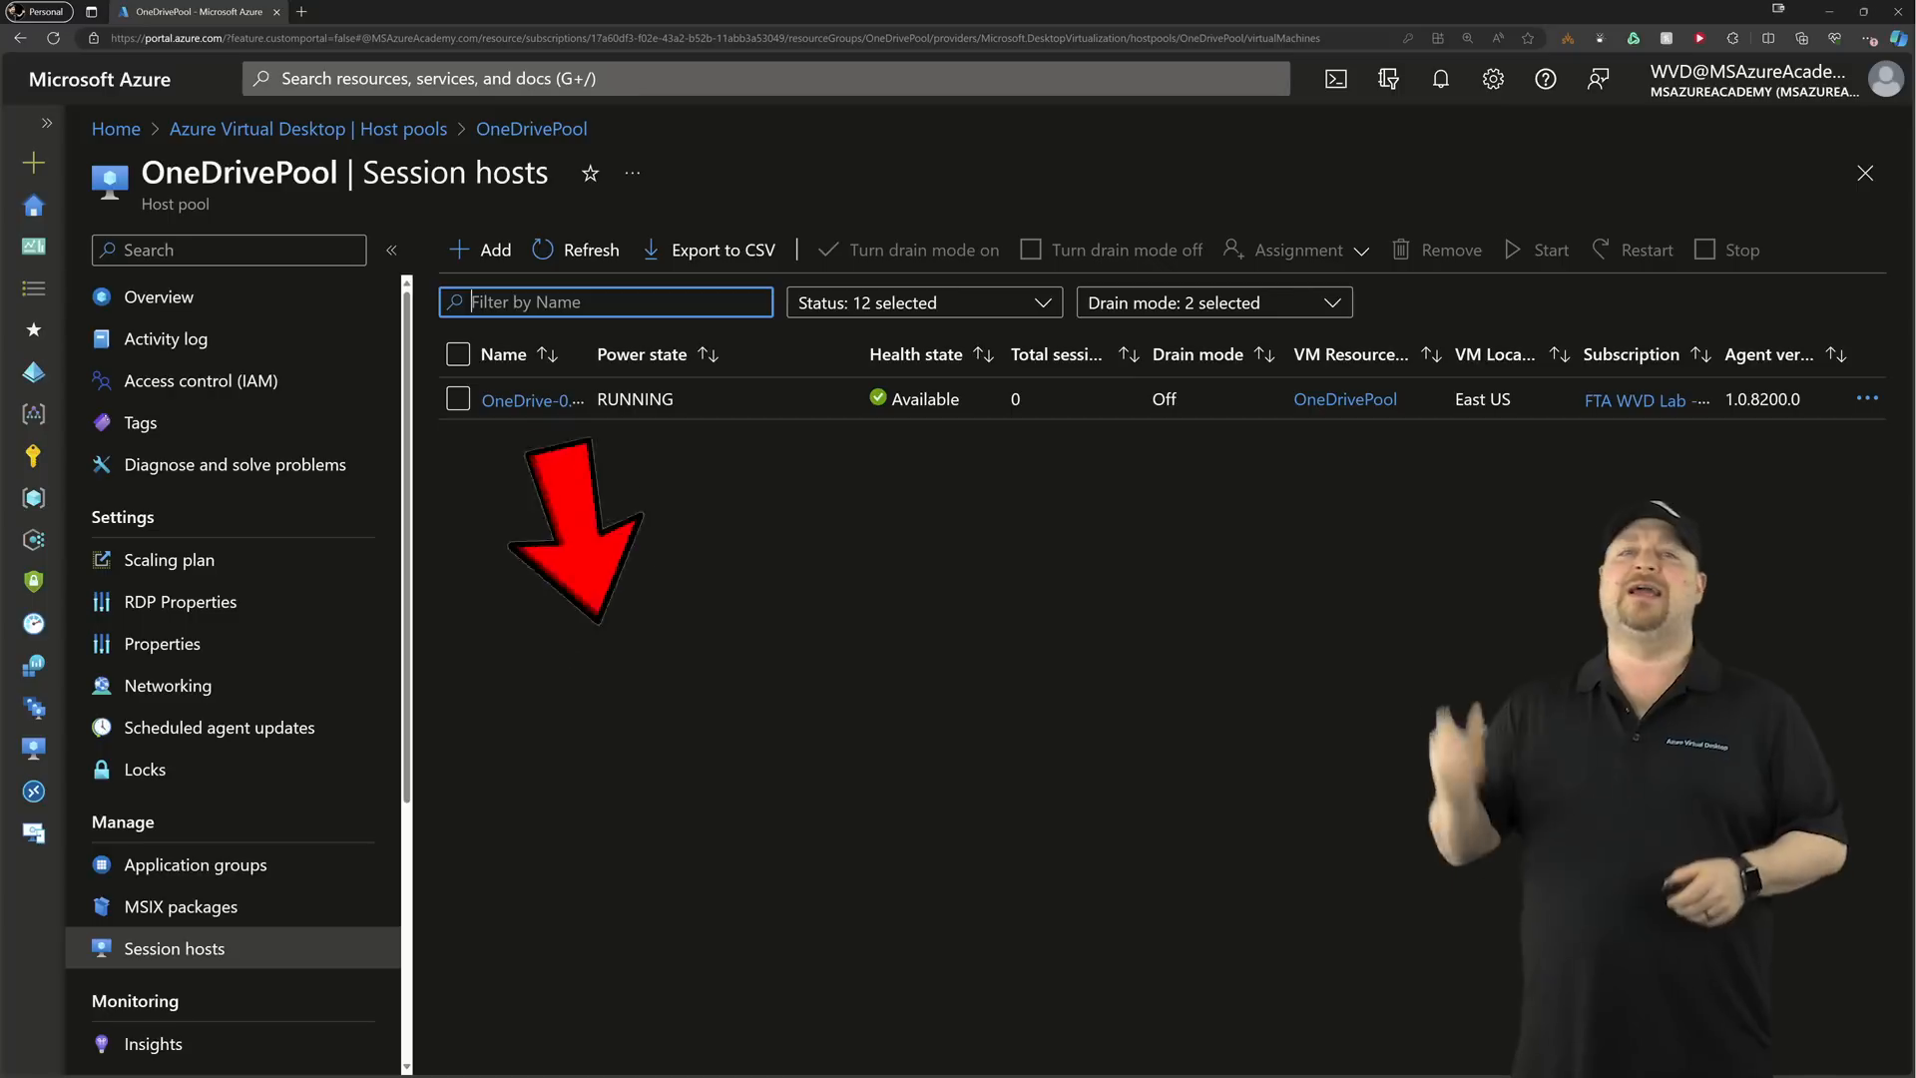
left_click(481, 249)
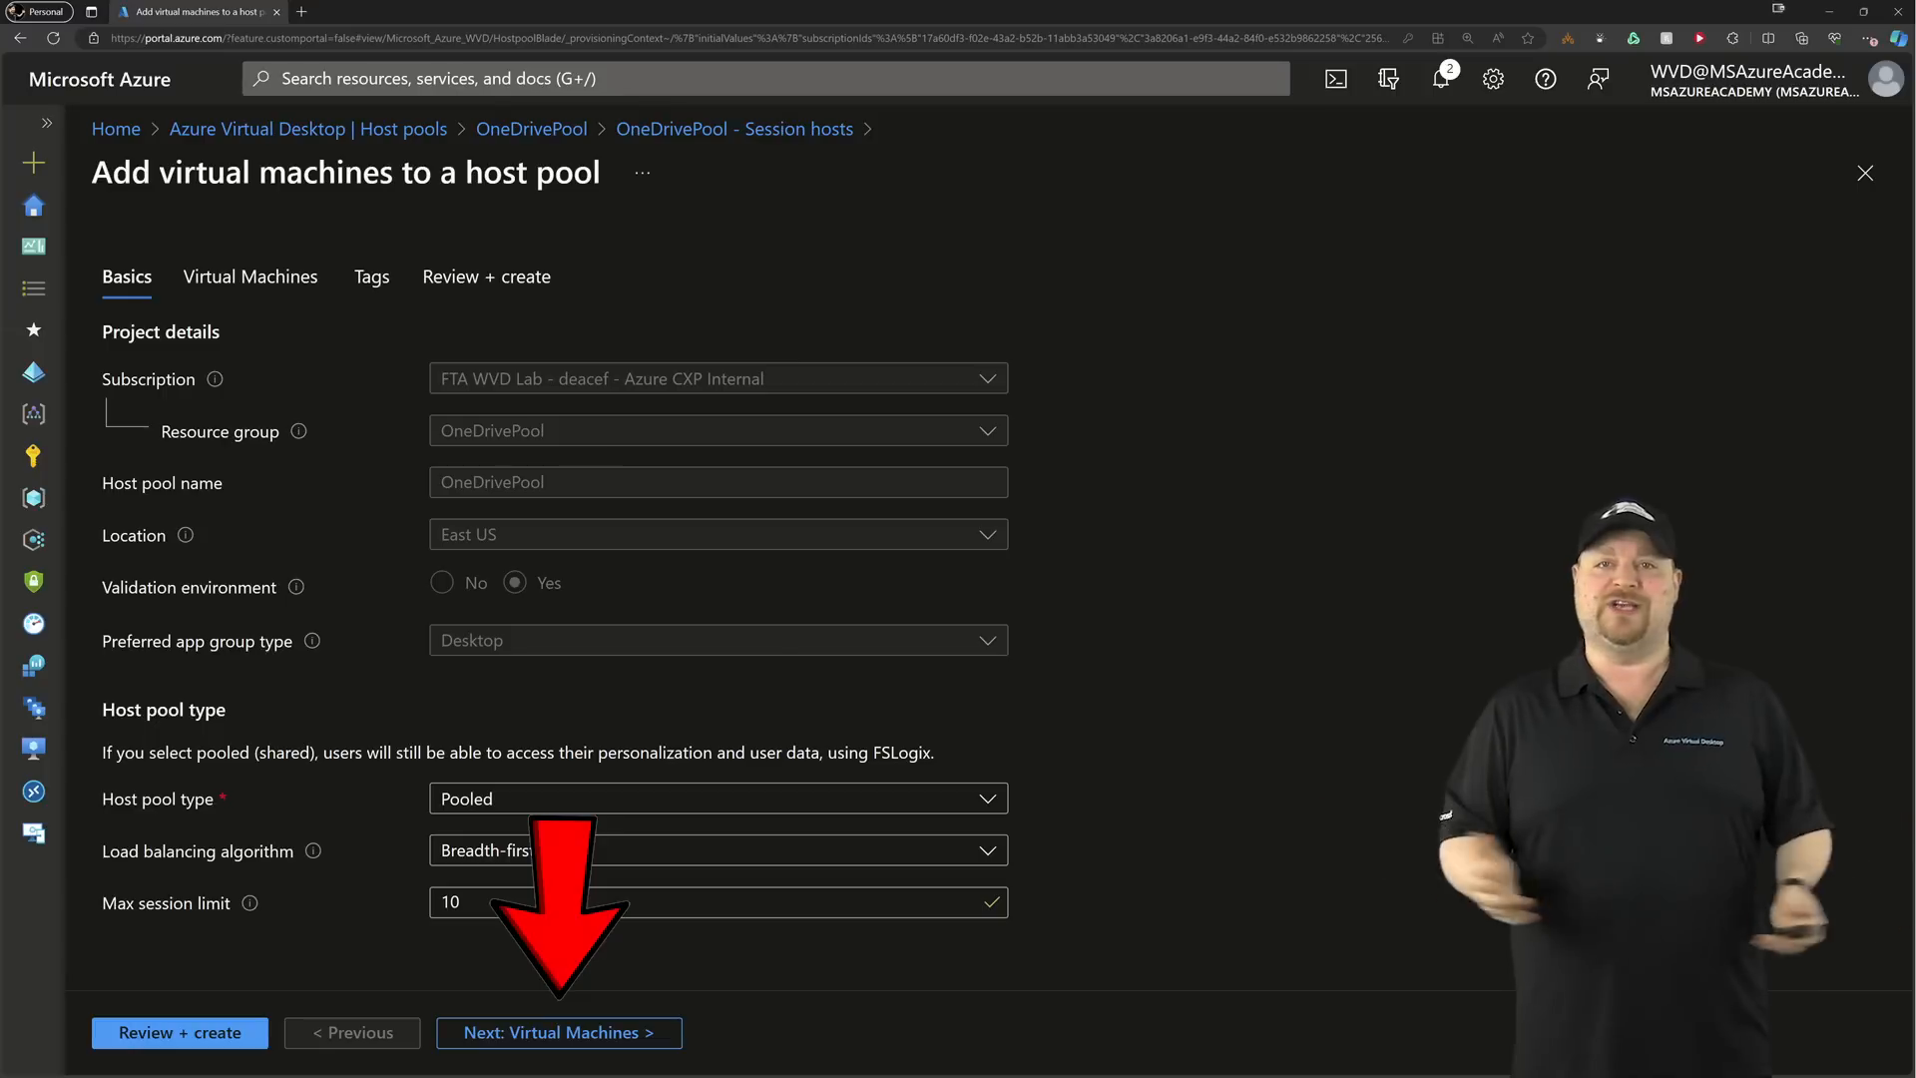
Configure the new VMs to join Microsoft Entra ID, enroll in Intune, and enter admin credentials.
left_click(558, 1032)
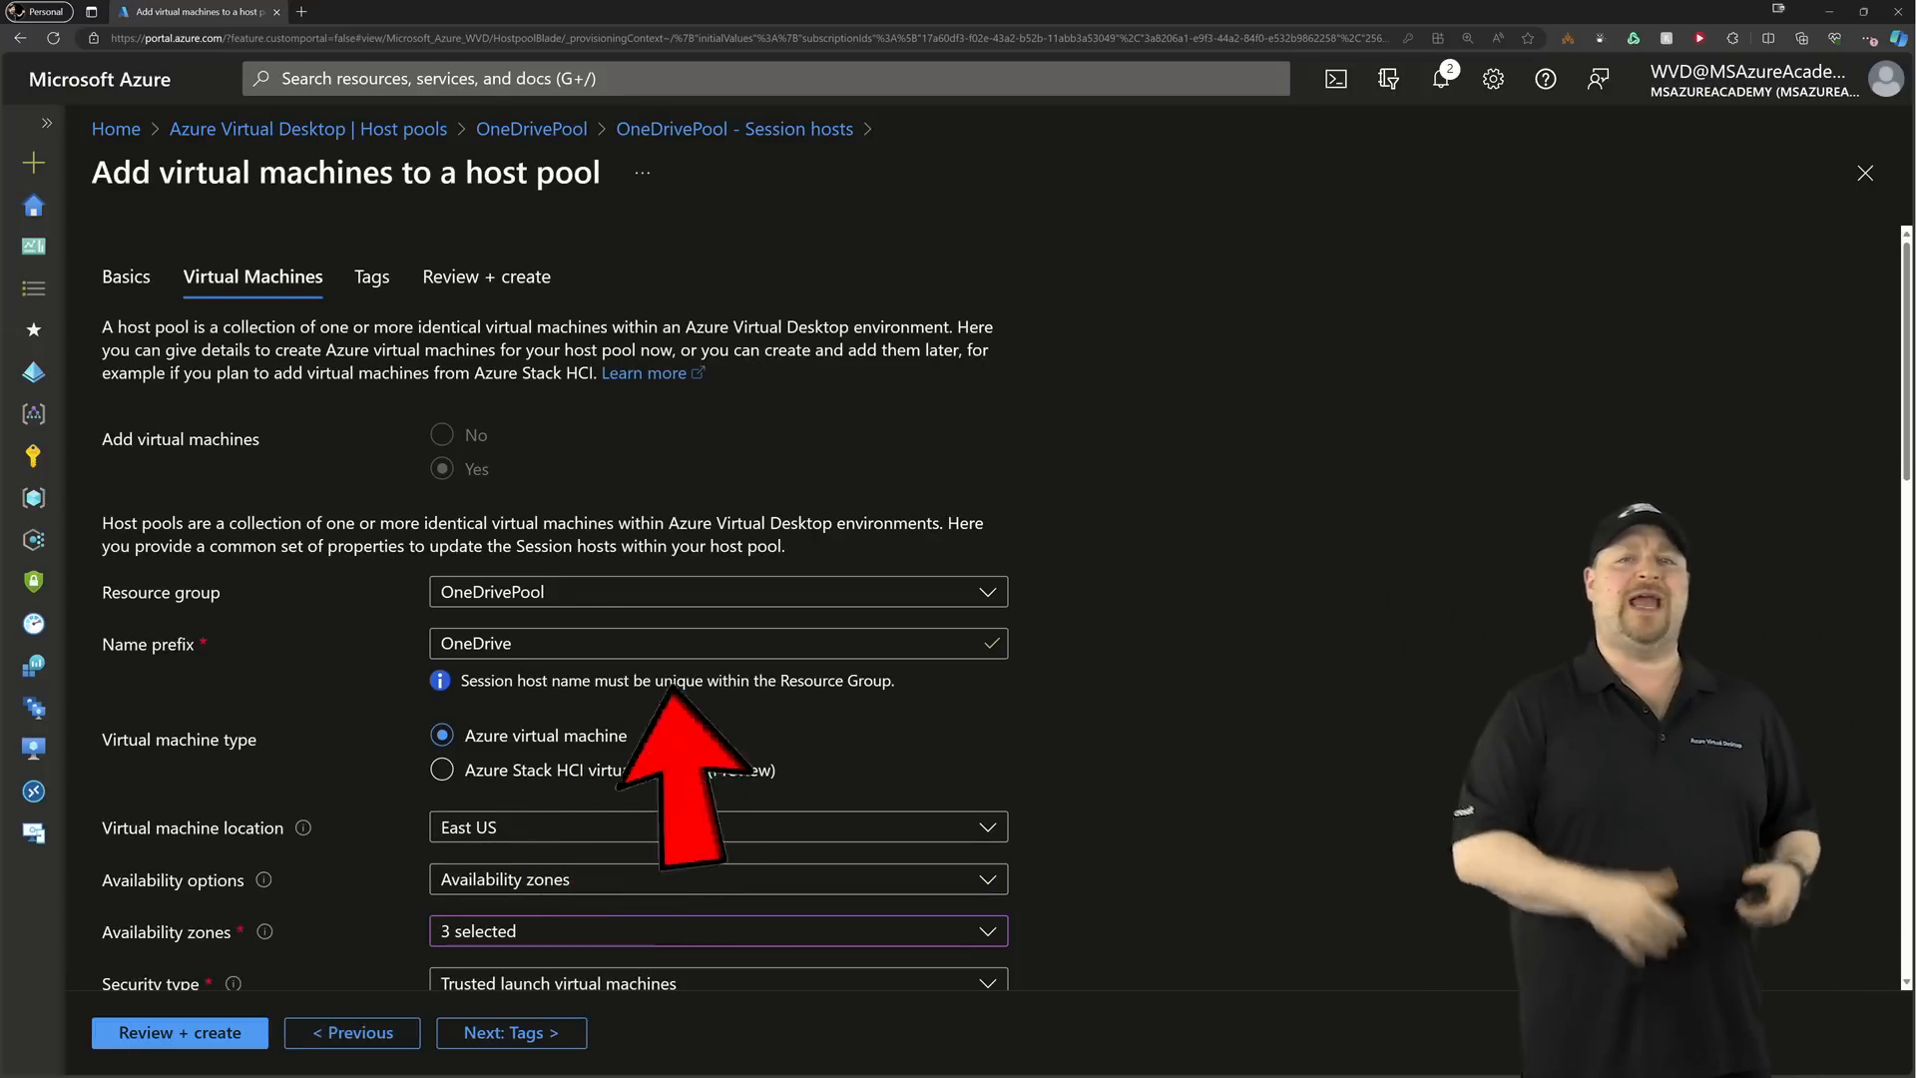
scroll("down", 3)
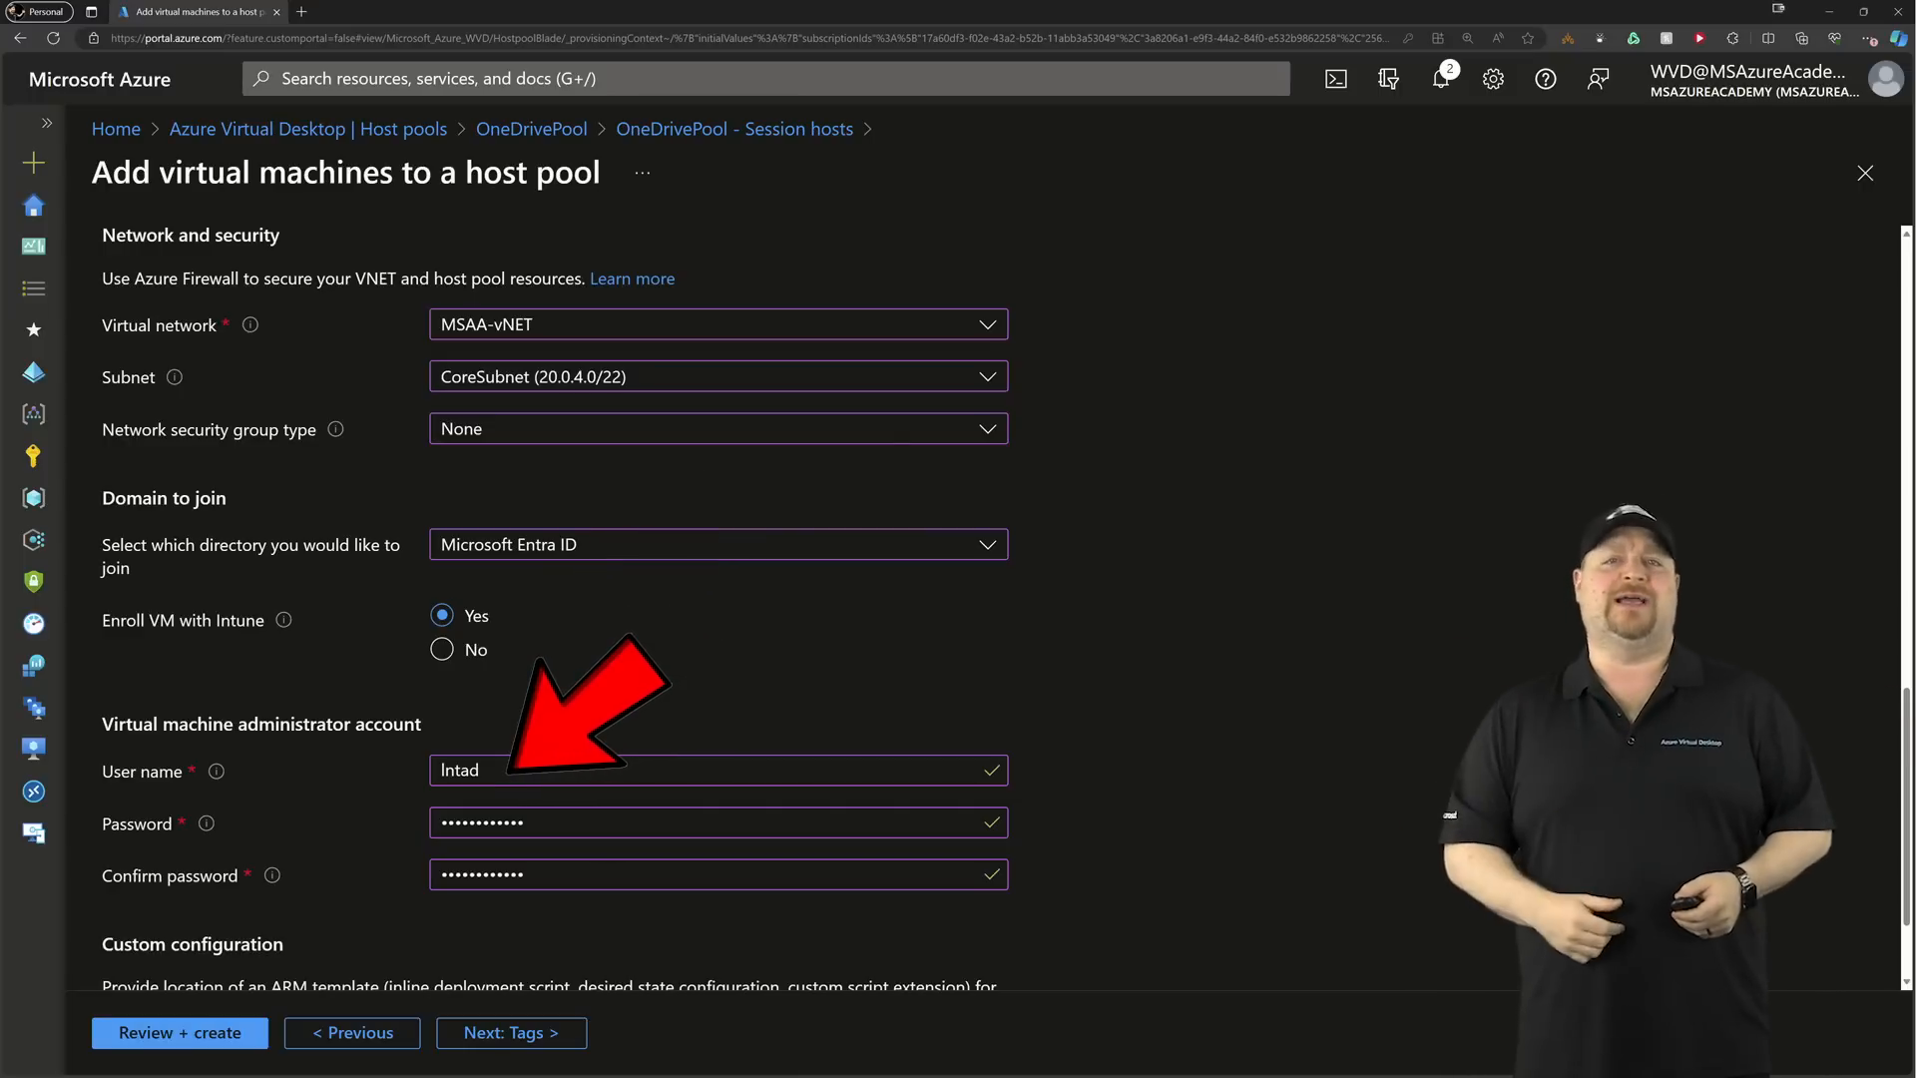
left_click(509, 1031)
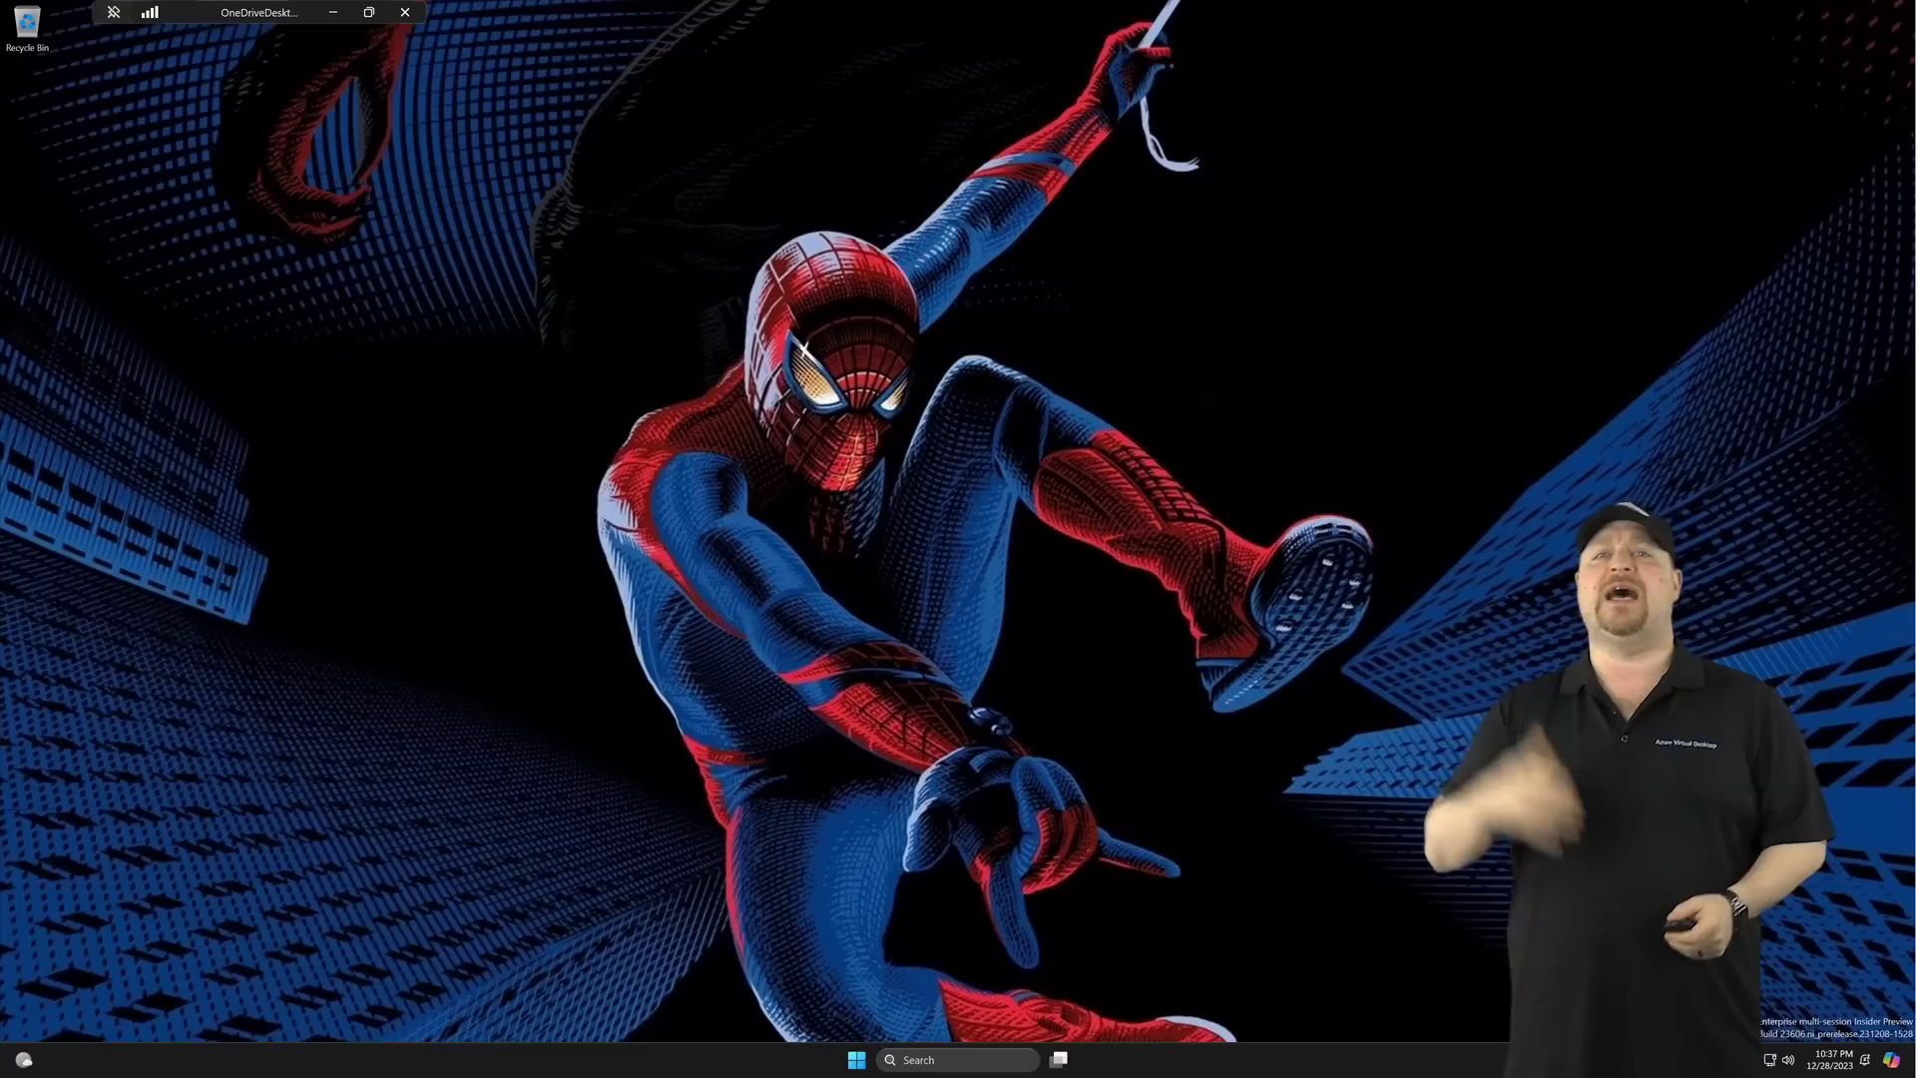
Launch WhatsApp from All apps in the remote Windows session.
left_click(856, 1060)
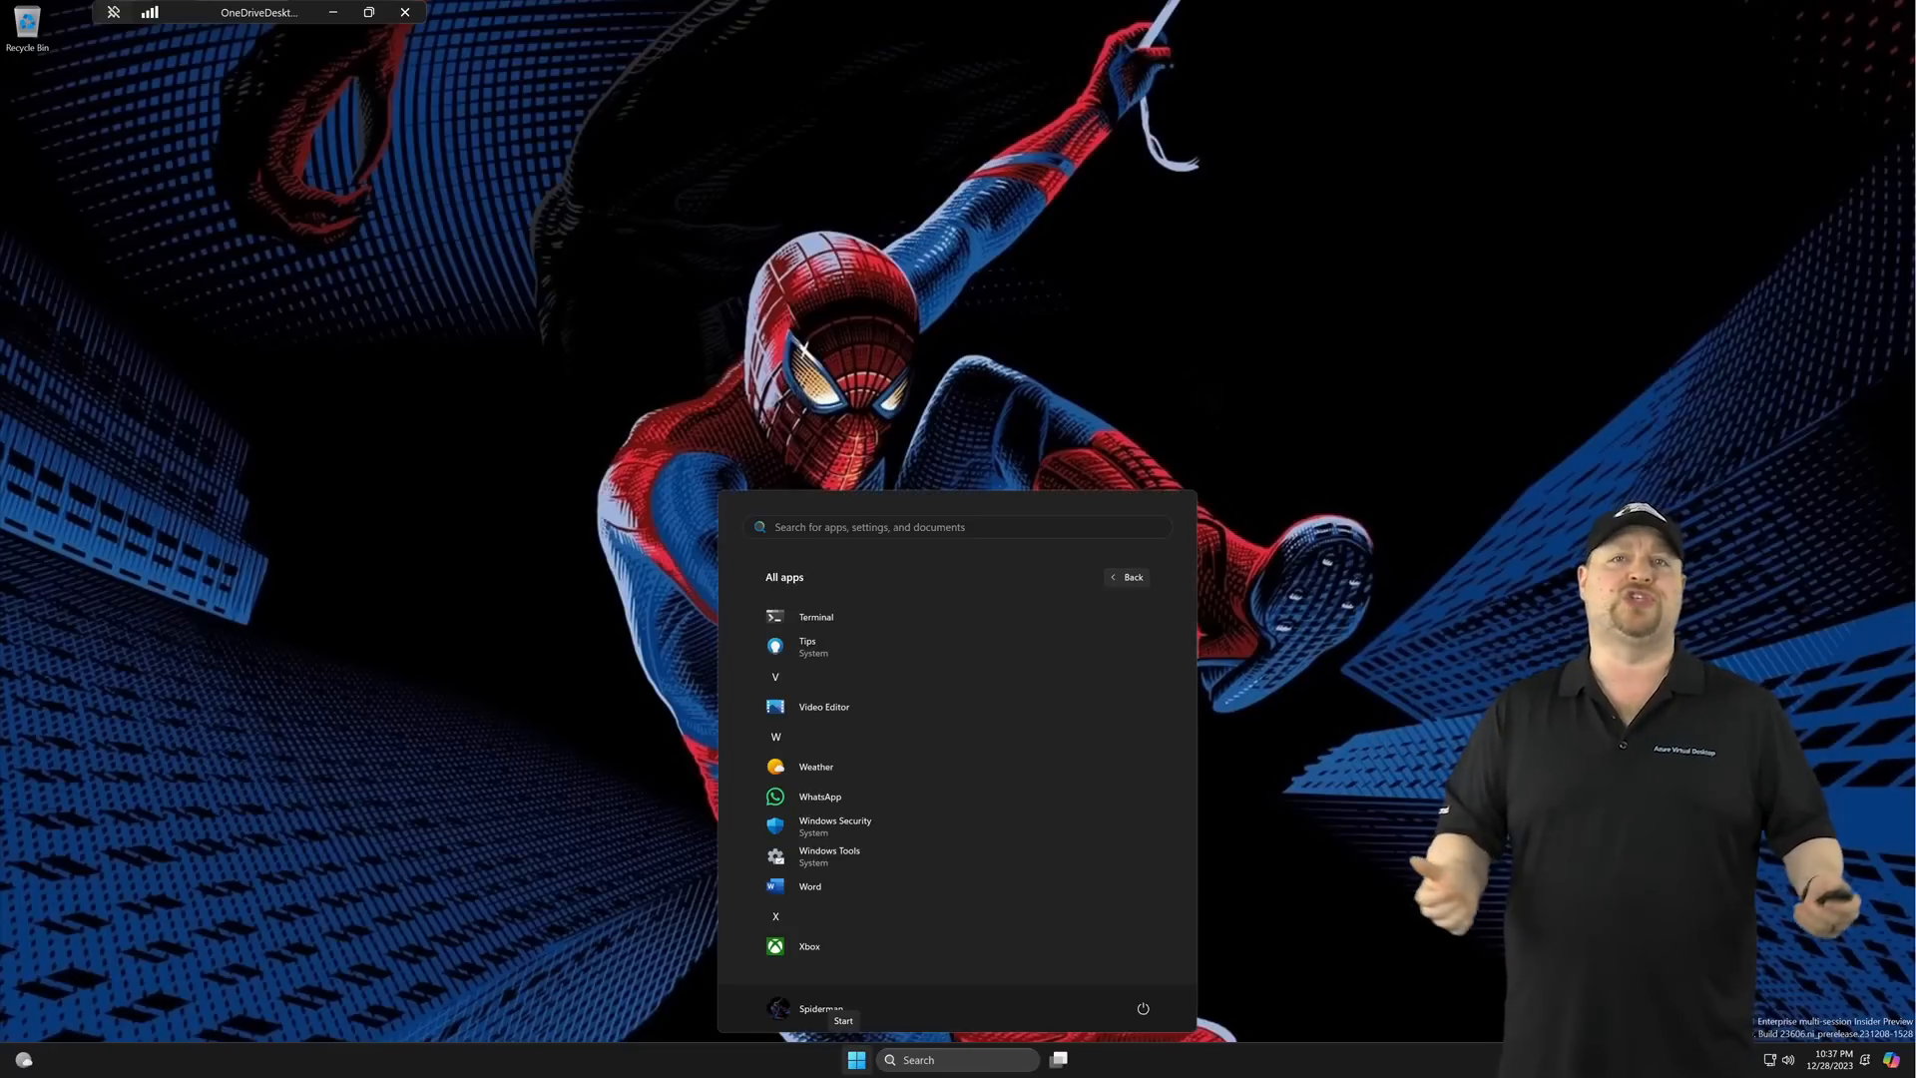
left_click(820, 797)
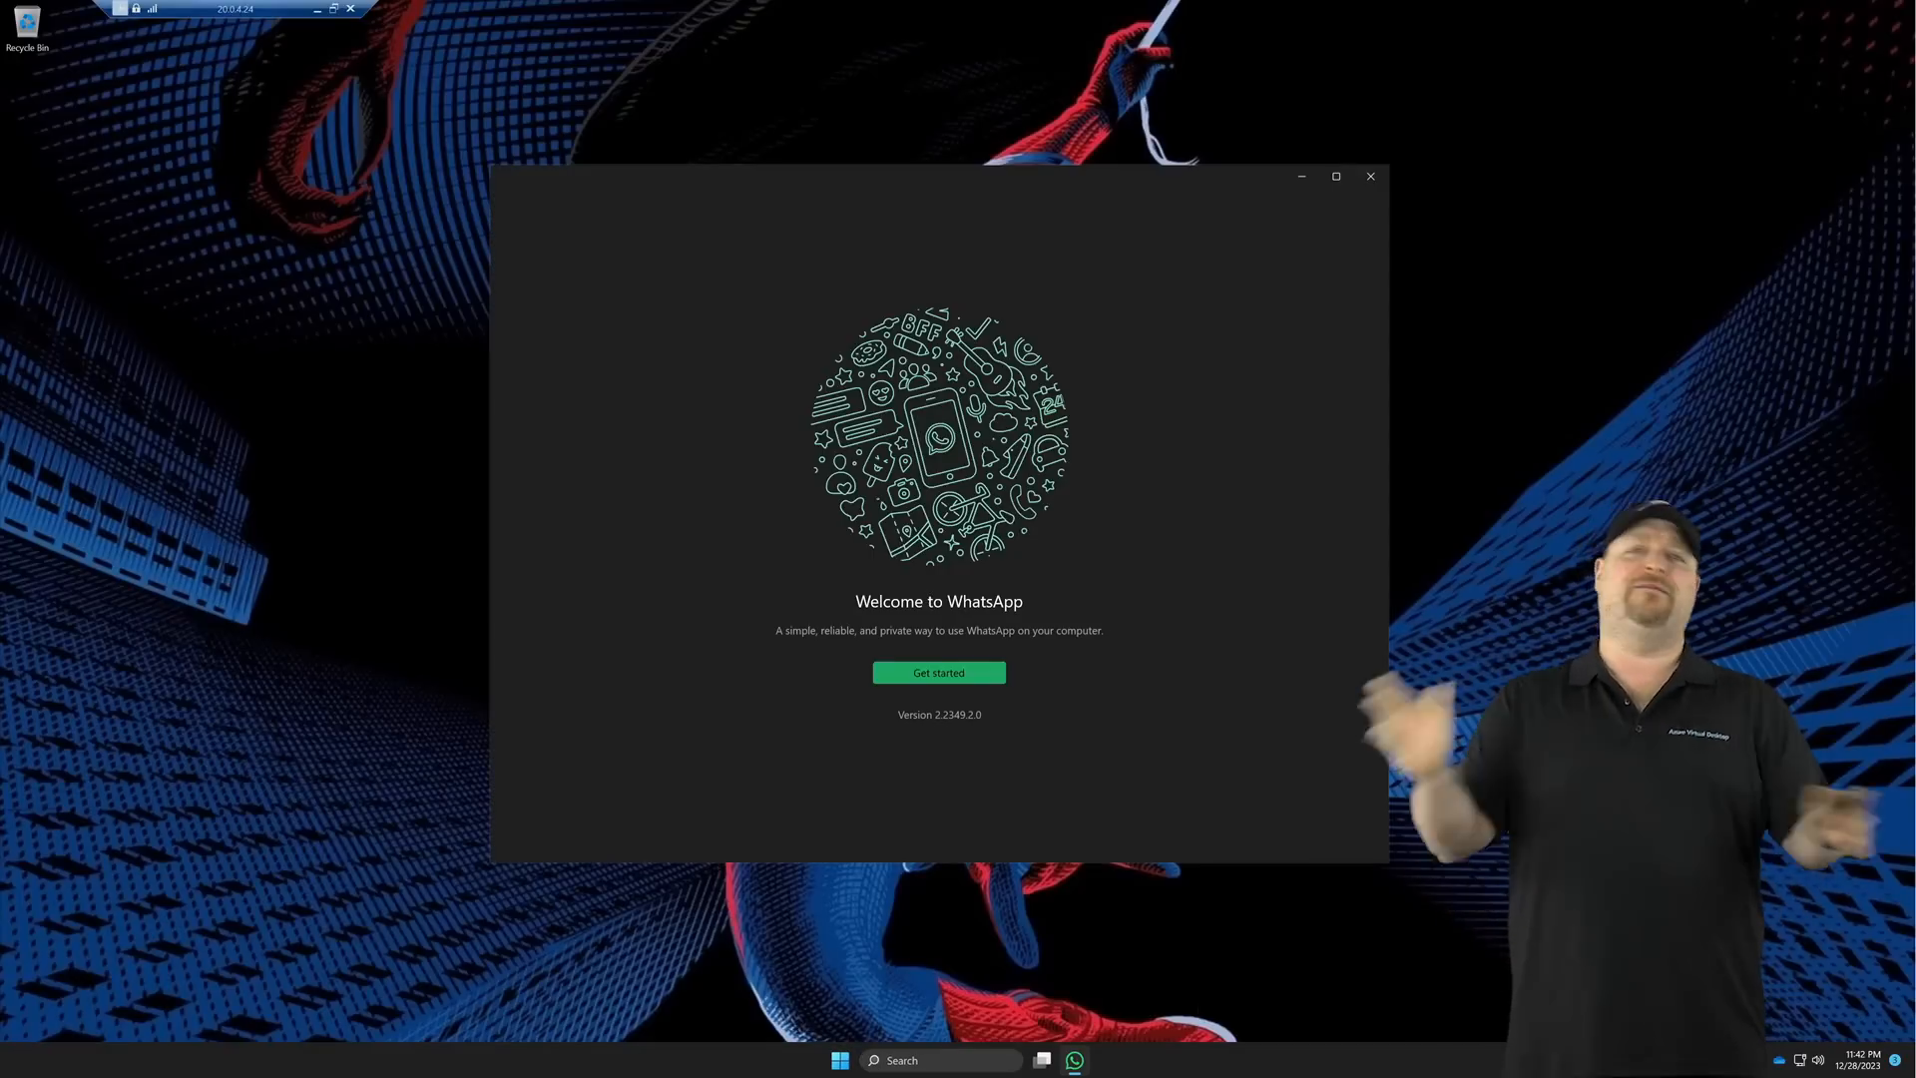